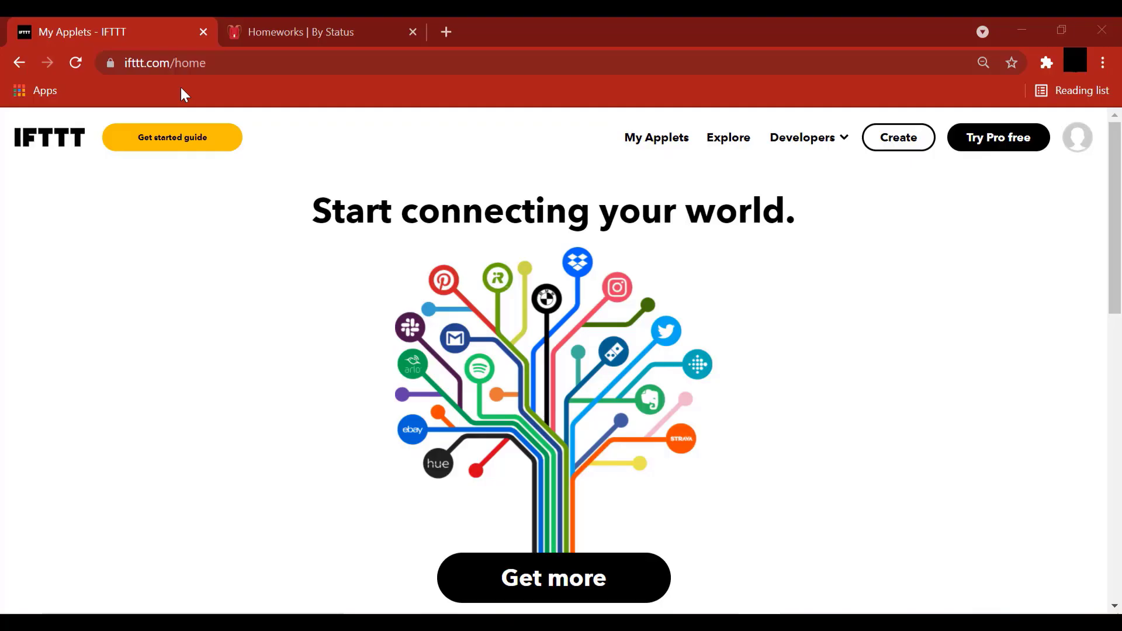
{"action": "mouse_move", "coordinate": [132, 85]}
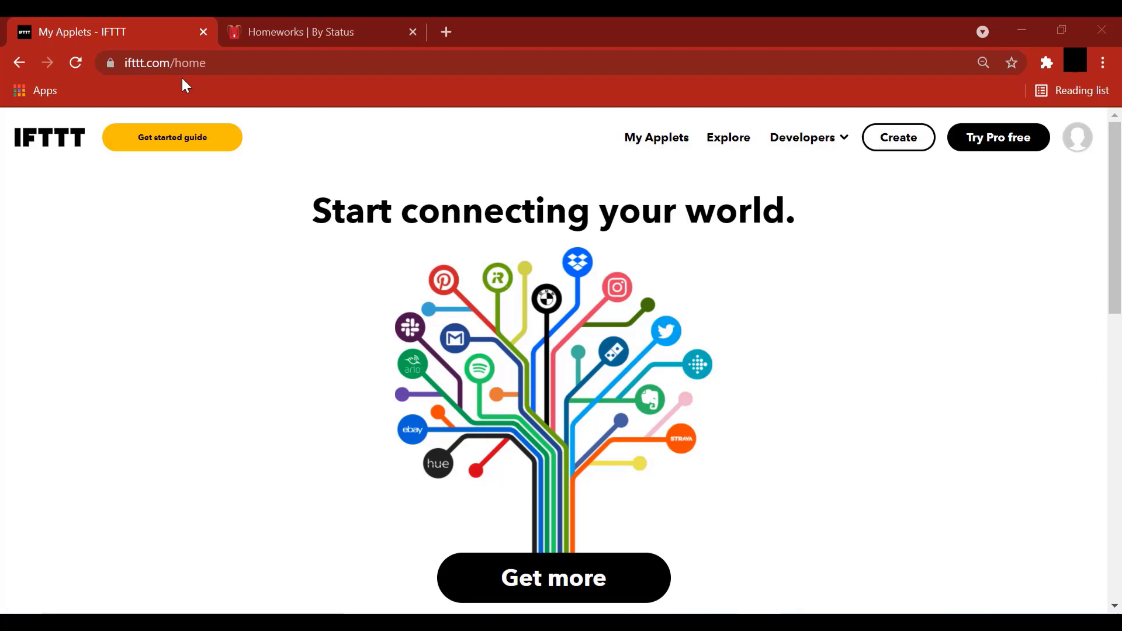
{"action": "mouse_move", "coordinate": [873, 498]}
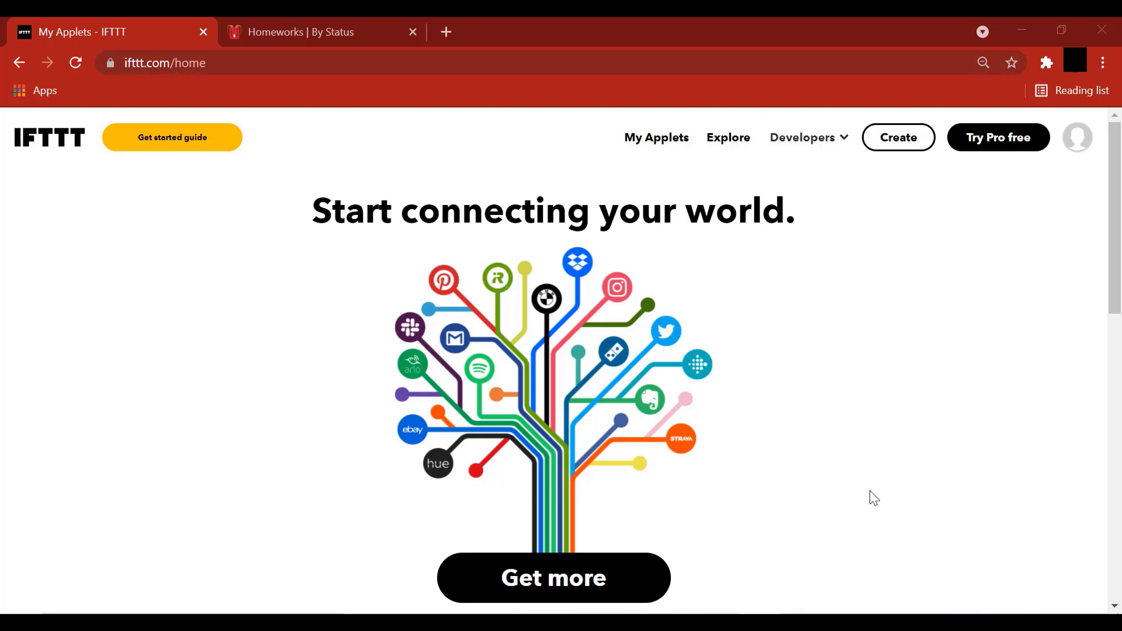
{"action": "mouse_move", "coordinate": [785, 448]}
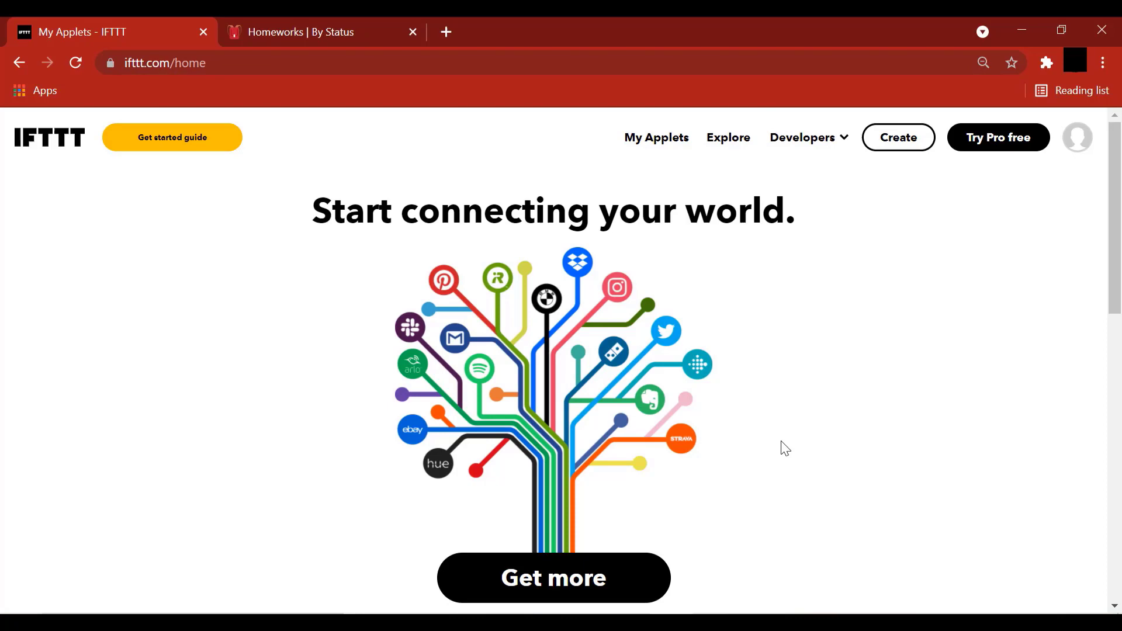
- Start a new applet and choose Google Assistant as the If This trigger service
{"action": "left_click", "coordinate": [897, 138]}
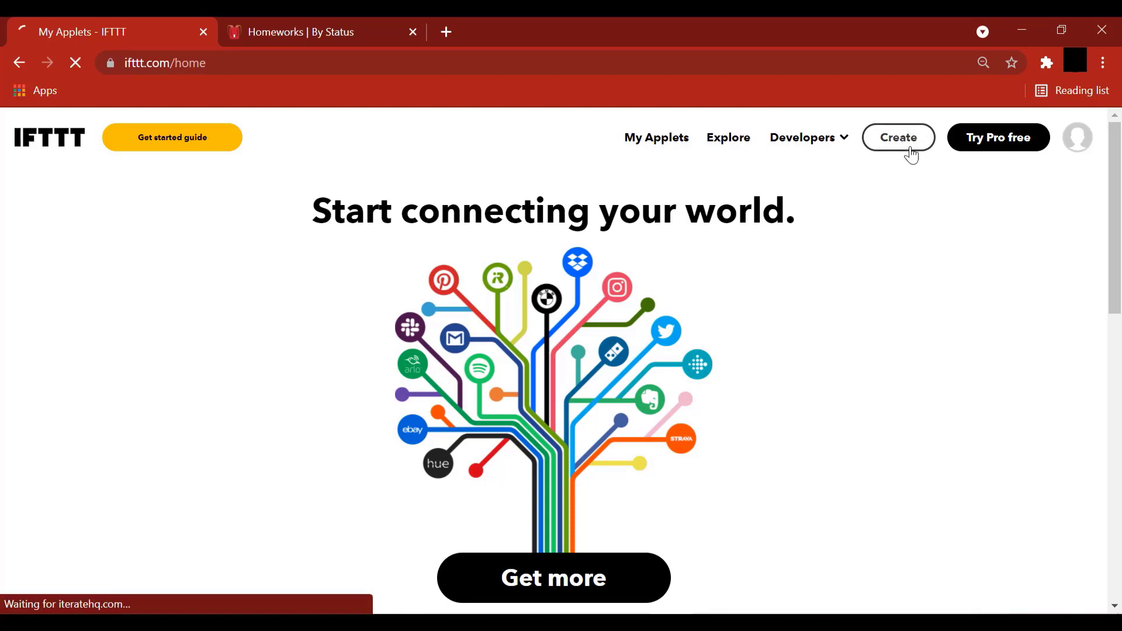
{"action": "left_click", "coordinate": [897, 137]}
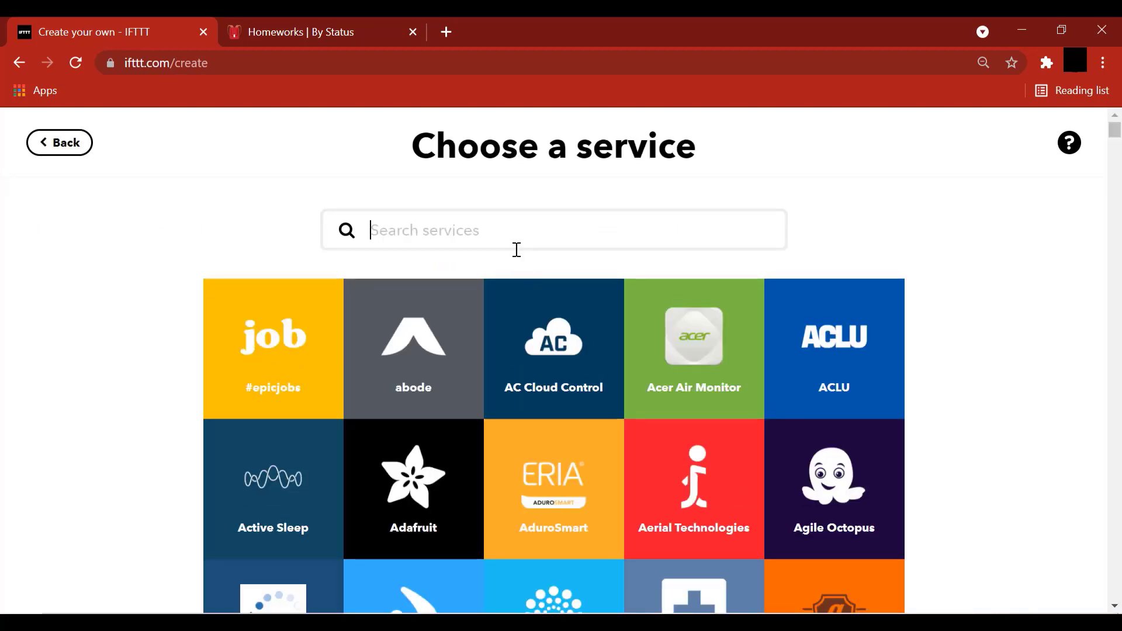
{"action": "type", "text": "google ass"}
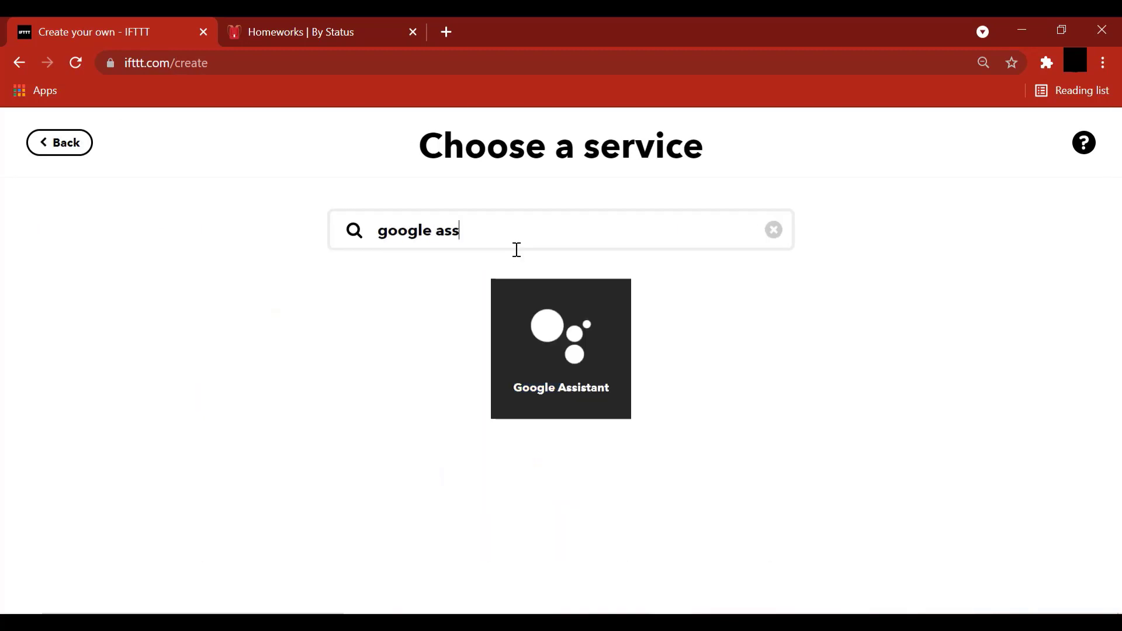
{"action": "left_click", "coordinate": [561, 348]}
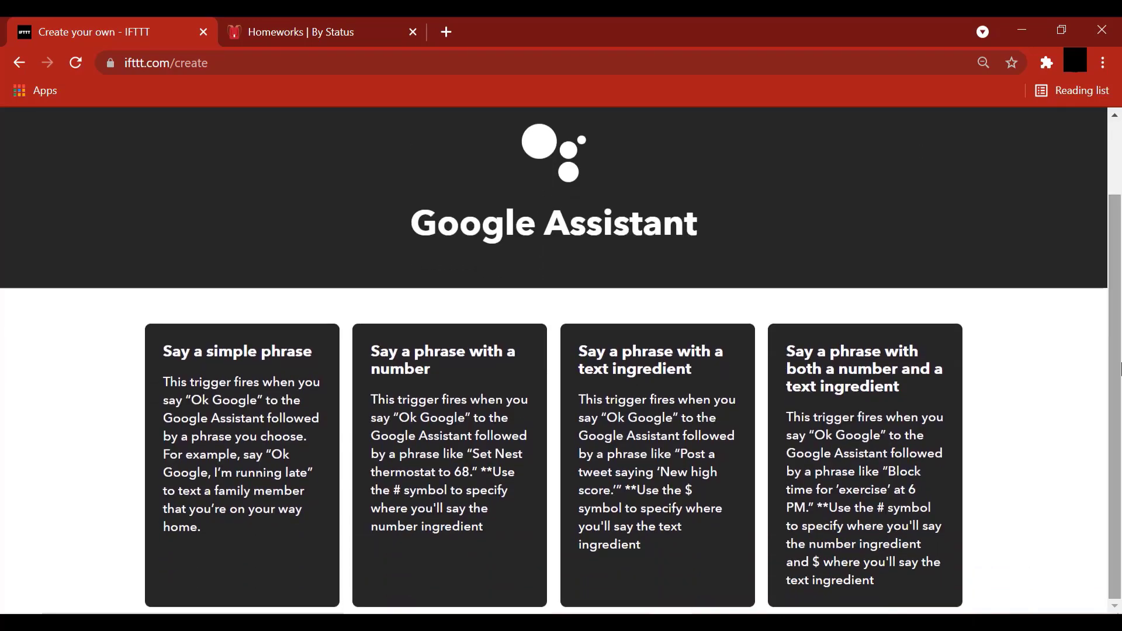
{"action": "mouse_move", "coordinate": [658, 416]}
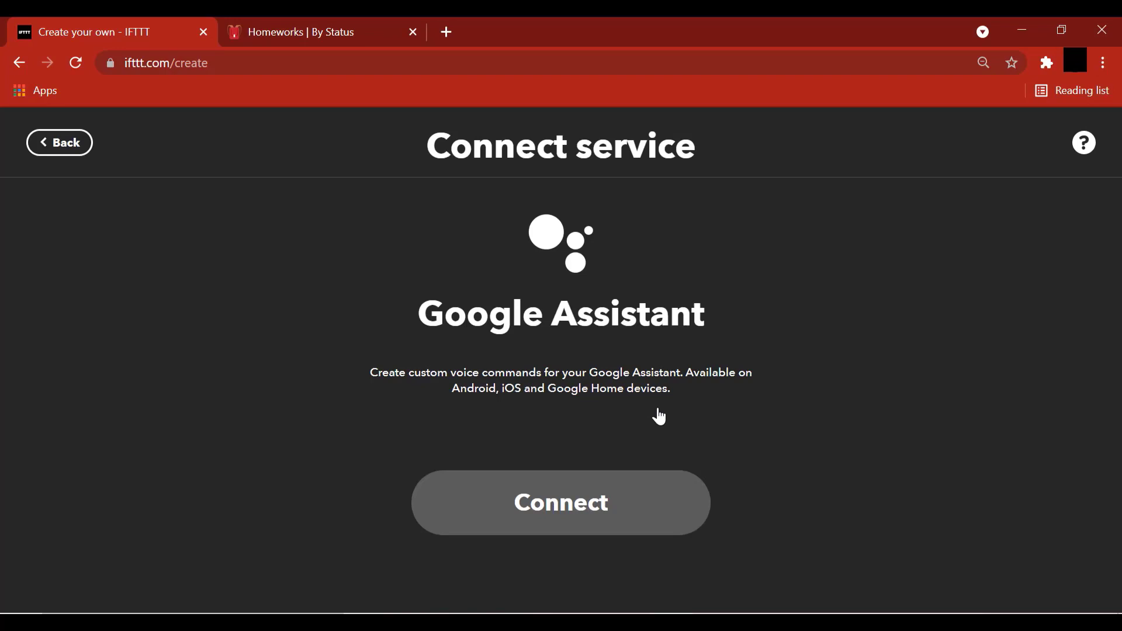
- Connect Google Assistant and allow IFTTT access to Google voice commands
{"action": "left_click", "coordinate": [560, 502]}
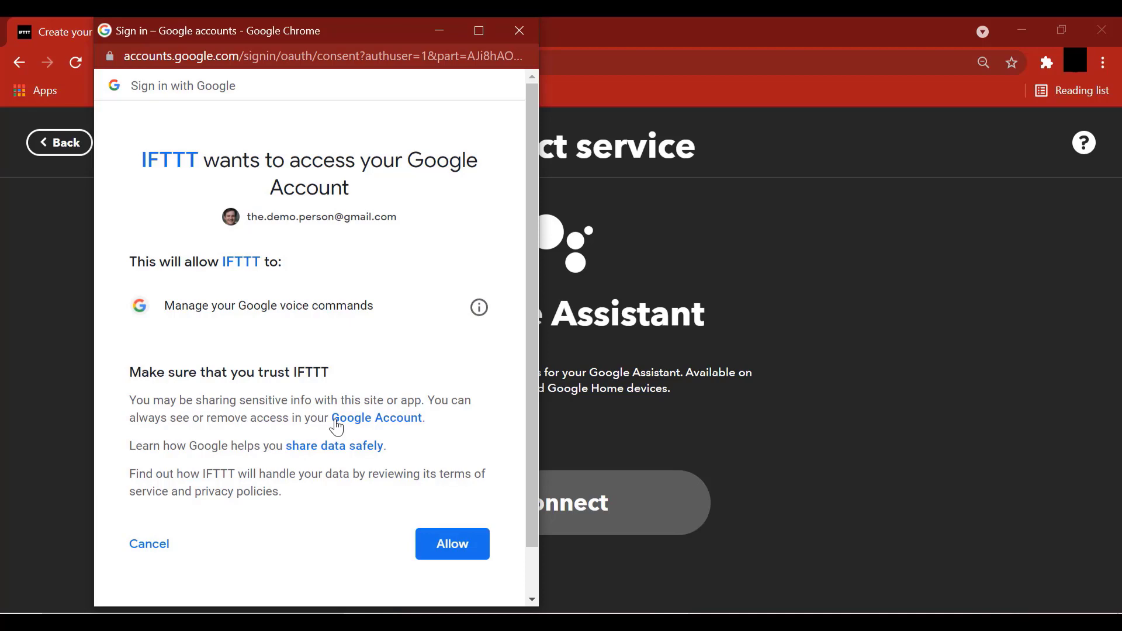
{"action": "mouse_move", "coordinate": [410, 537]}
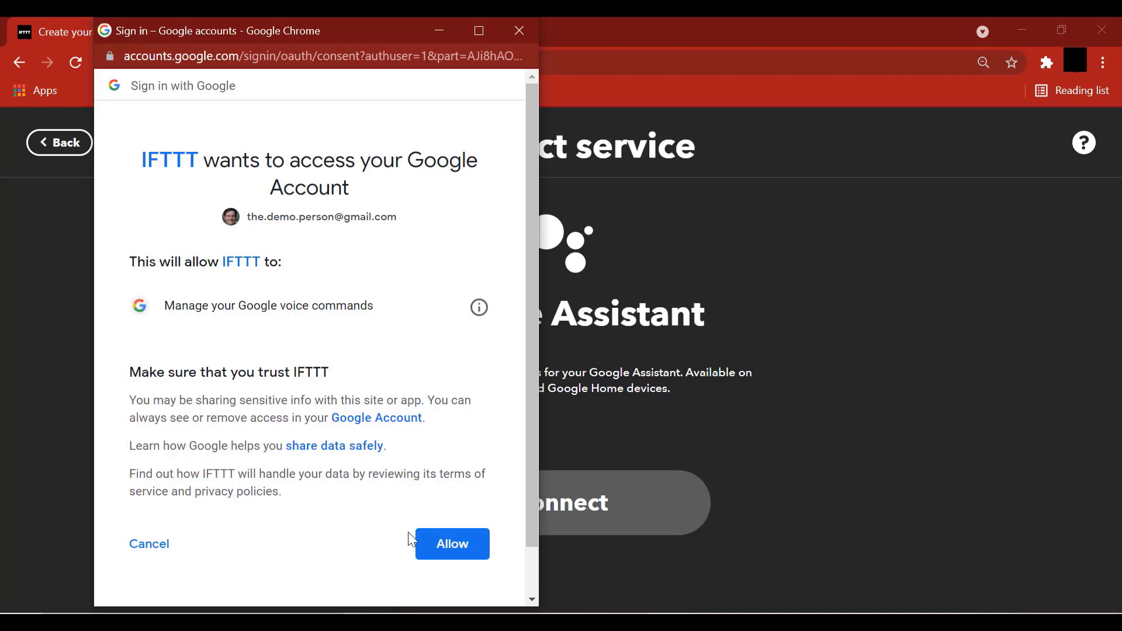
{"action": "left_click", "coordinate": [451, 543]}
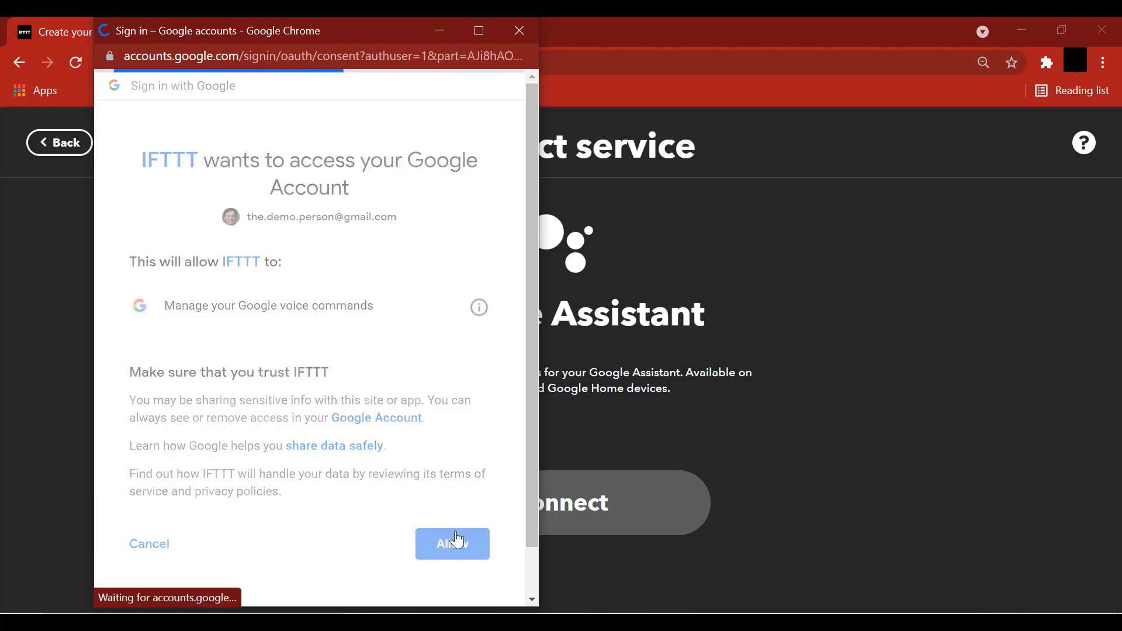
{"action": "left_click", "coordinate": [451, 544]}
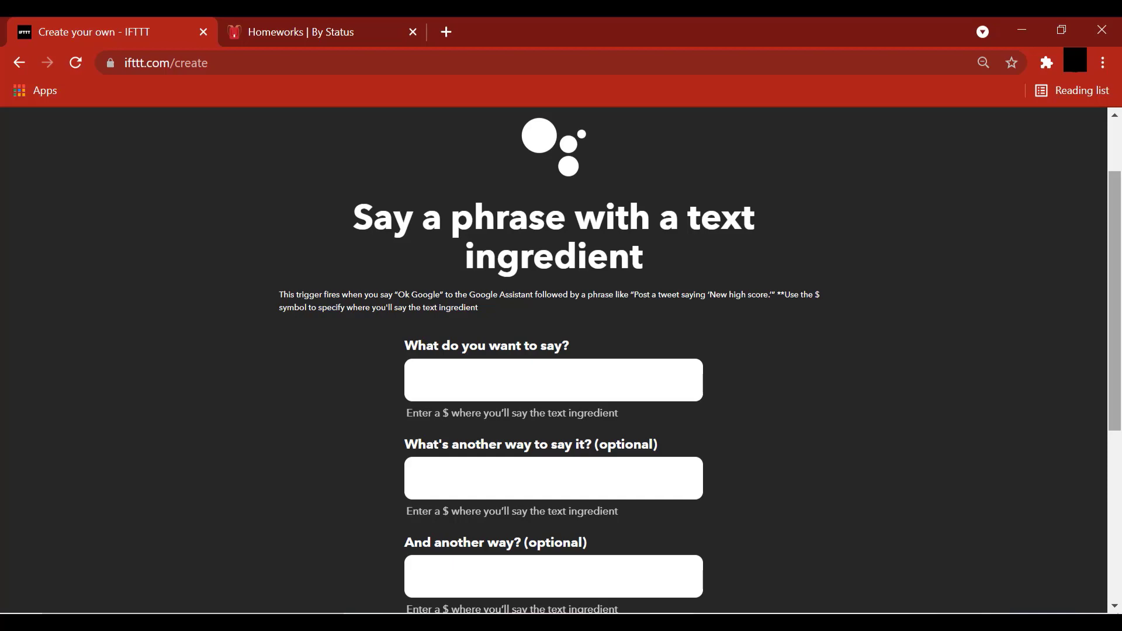
- Enter the main phrase 'Add $ to homeworks' and the alternative 'Add $ to notion'
{"action": "scroll", "scroll_direction": "down", "scroll_amount": 3}
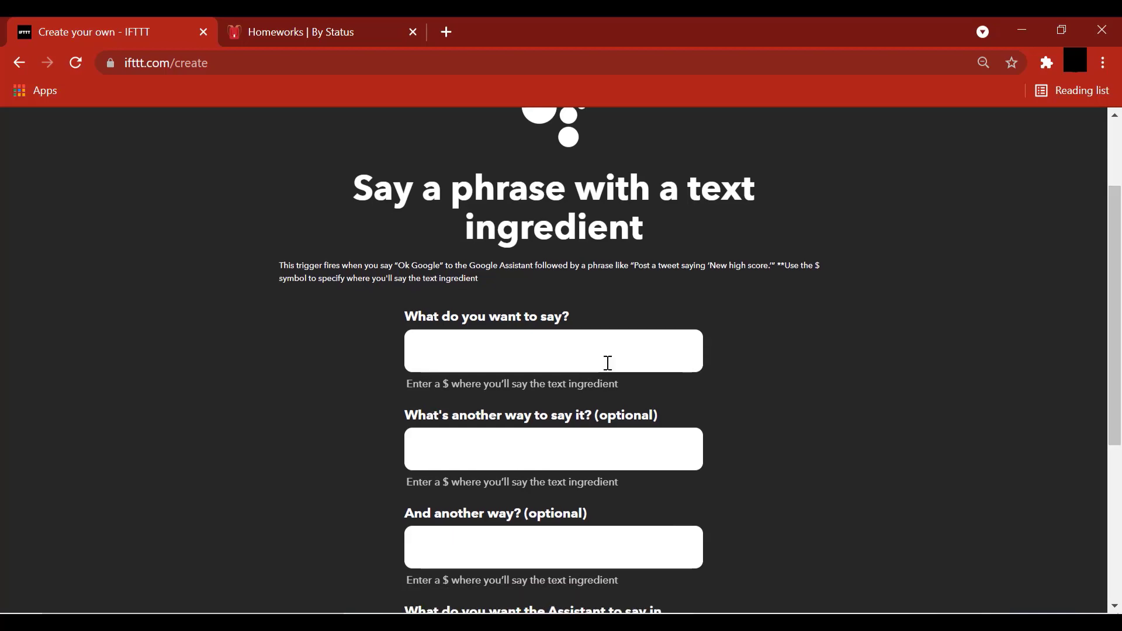
{"action": "type", "text": "Add"}
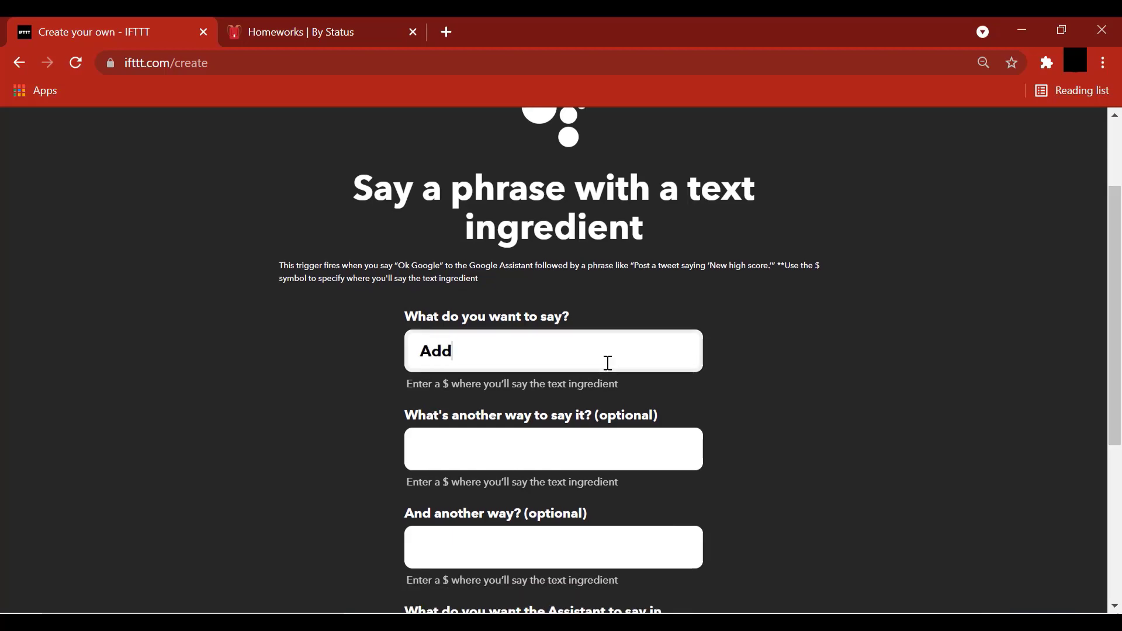
{"action": "type", "text": "$ to homewo"}
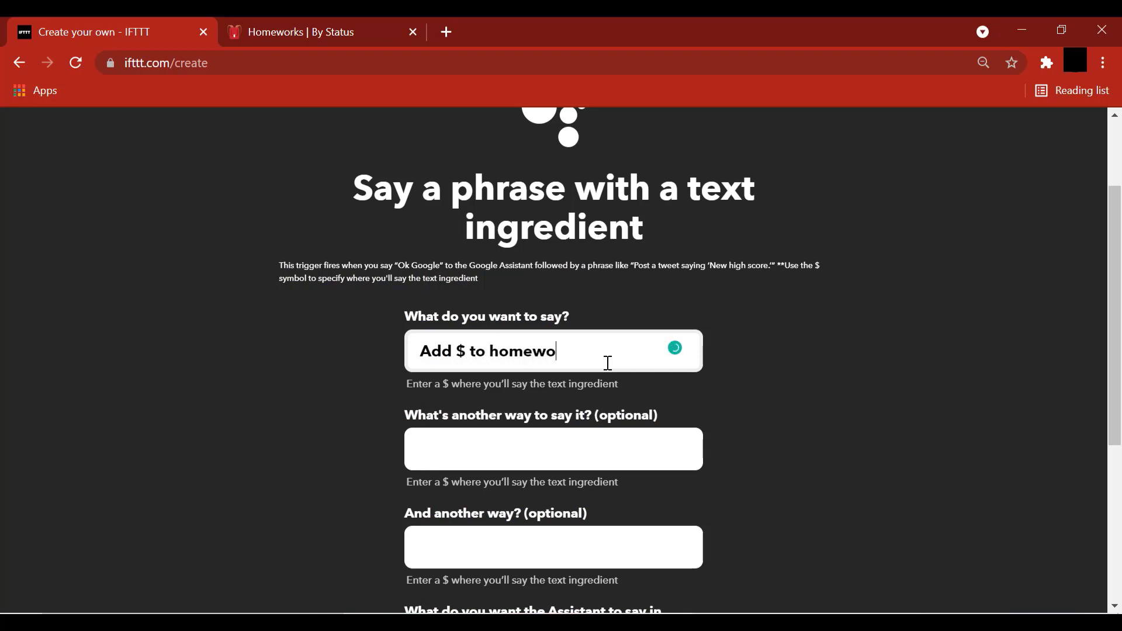
{"action": "type", "text": "rks"}
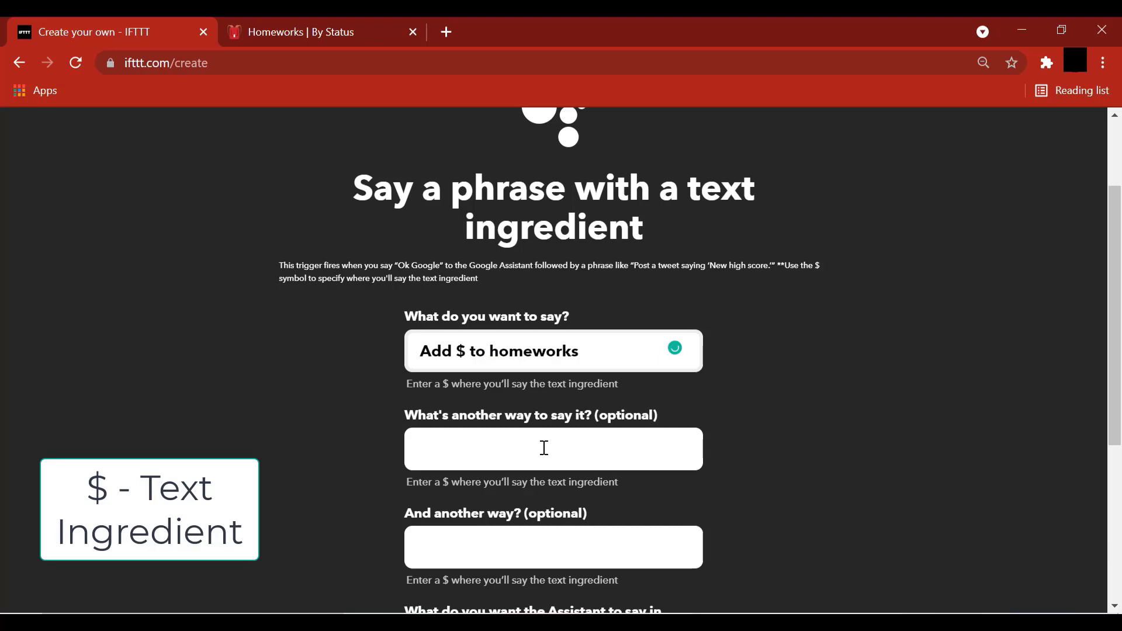
{"action": "left_click", "coordinate": [550, 449]}
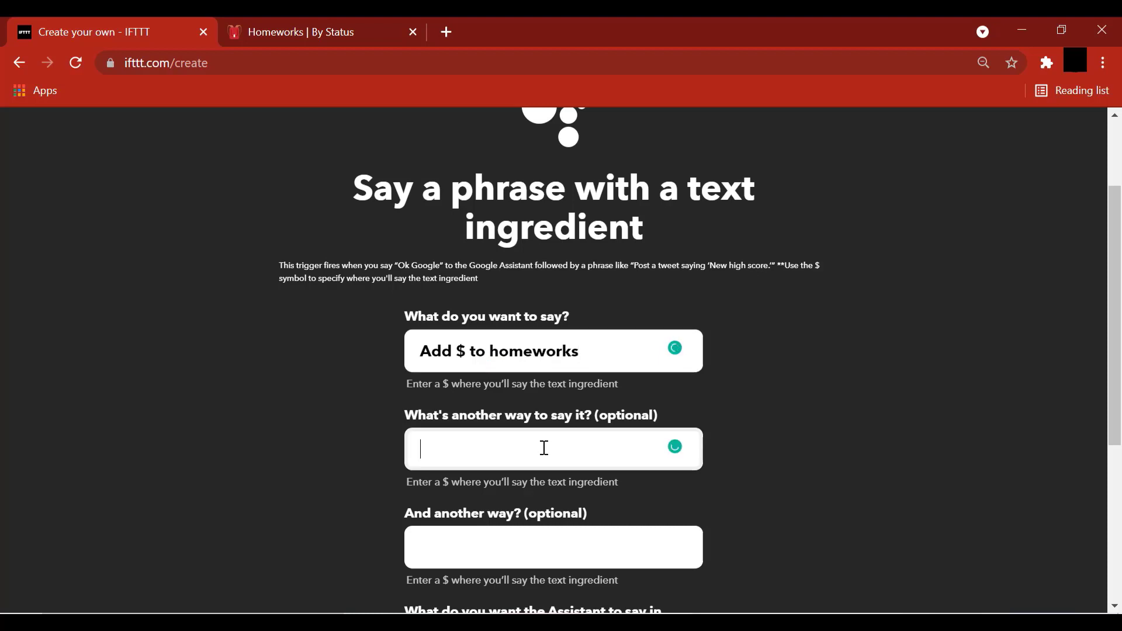
{"action": "type", "text": "A"}
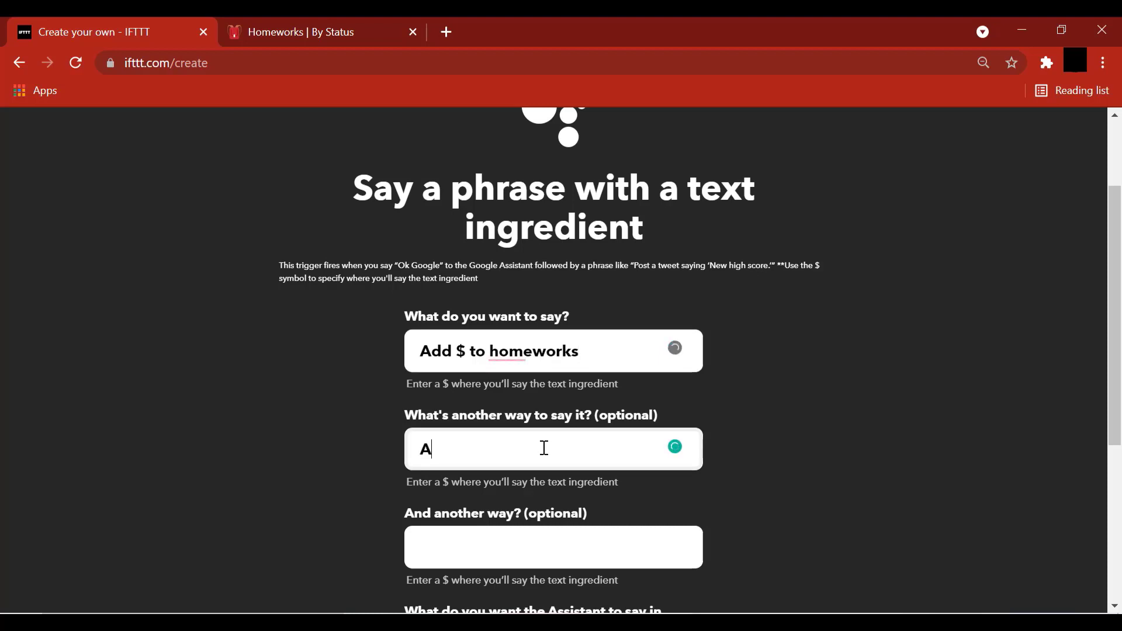
{"action": "type", "text": "dd"}
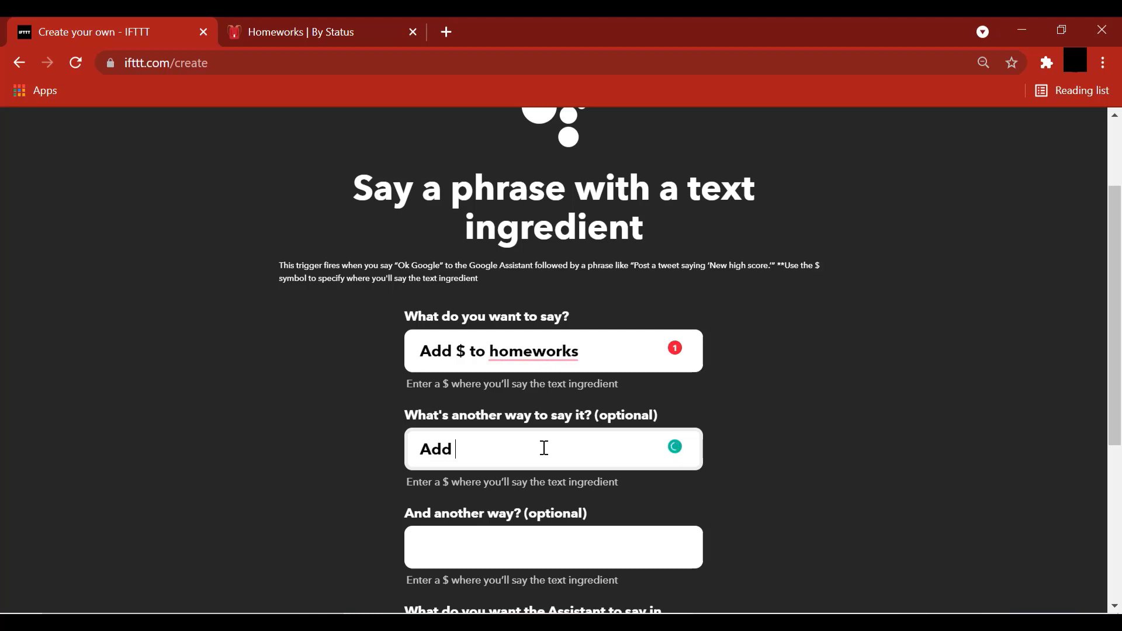
{"action": "type", "text": "$"}
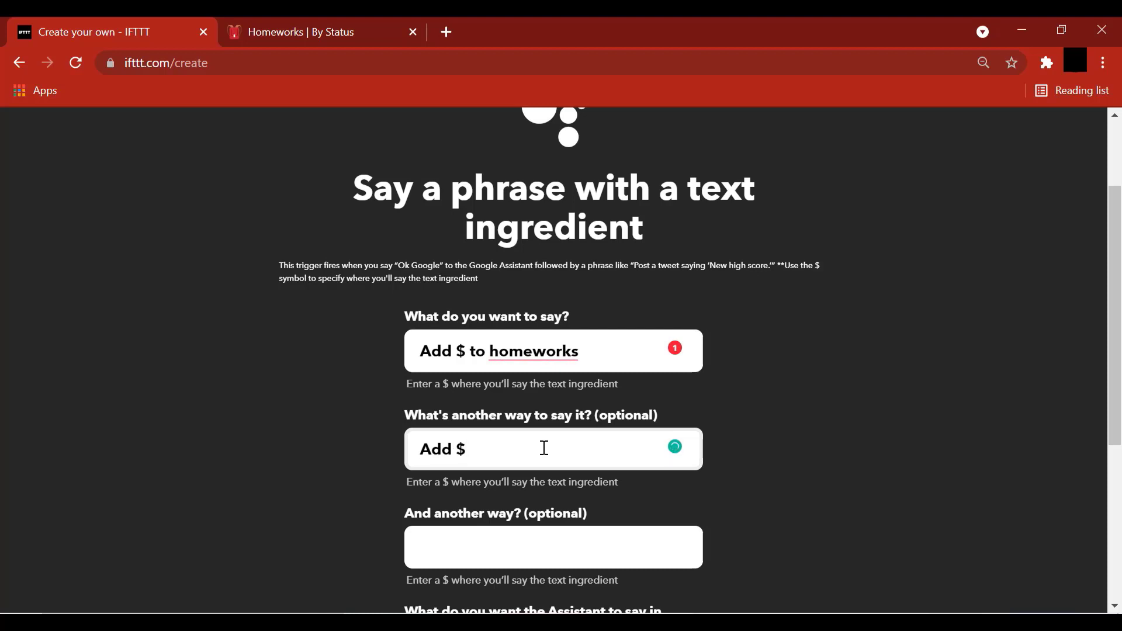
{"action": "type", "text": "to notion"}
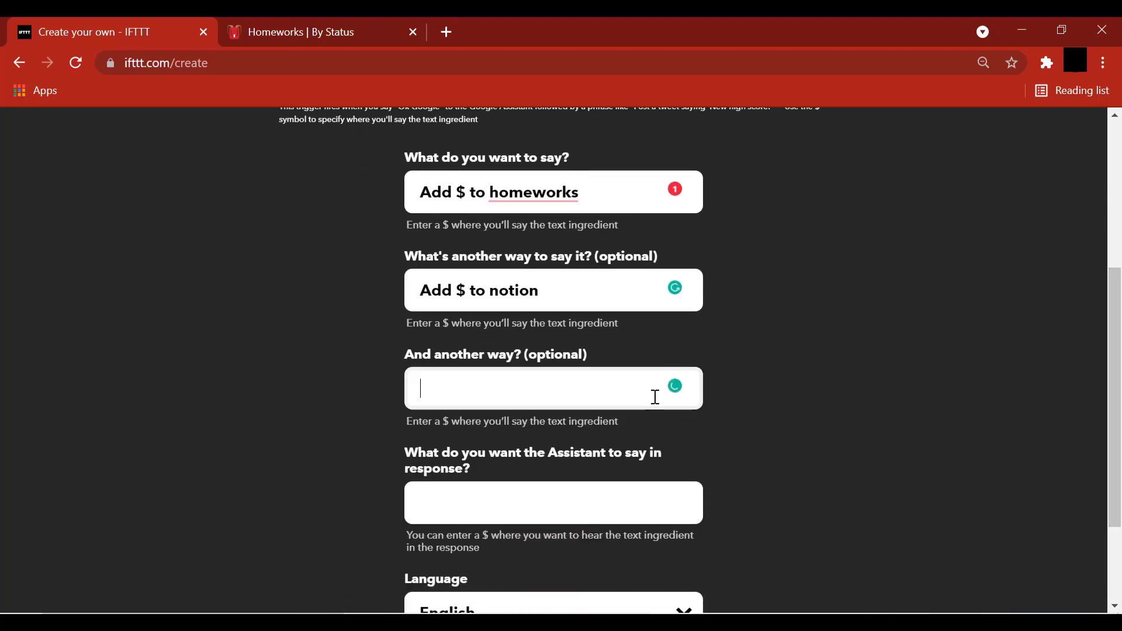
- Add the alternative 'Add to notion $', response 'Added to Notion', and create the trigger
{"action": "type", "text": "Add to"}
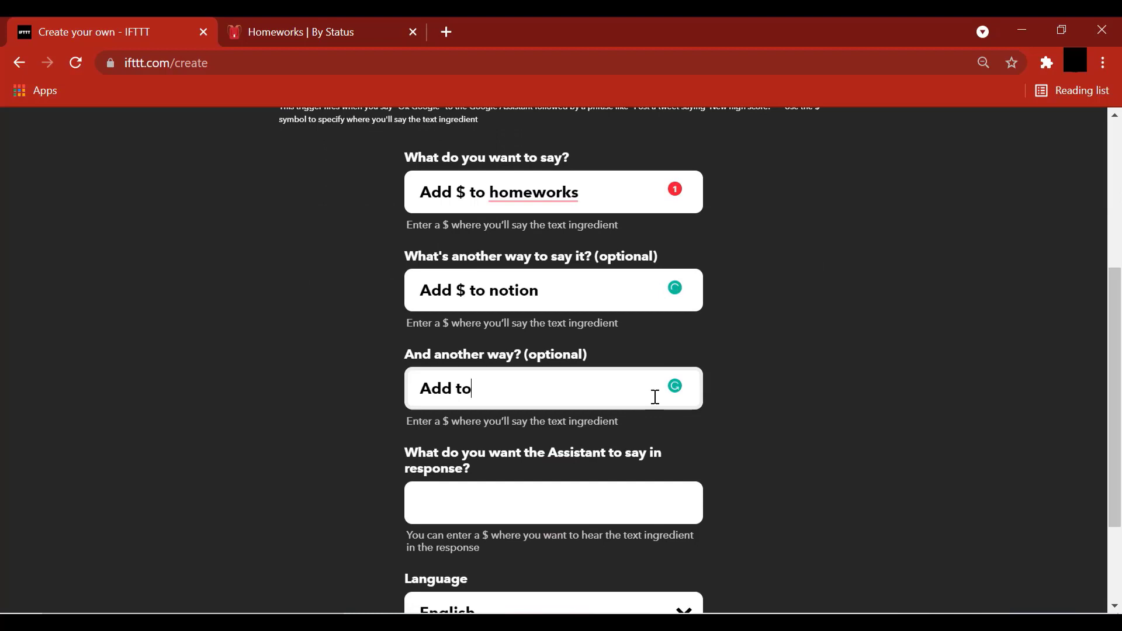
{"action": "type", "text": "notion"}
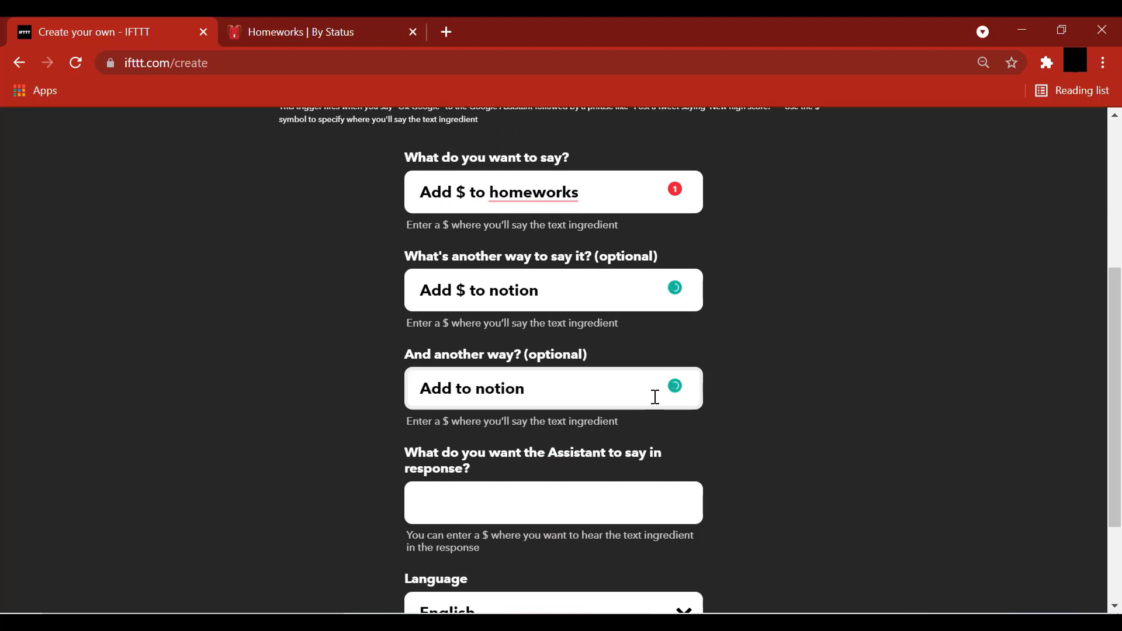
{"action": "type", "text": "$"}
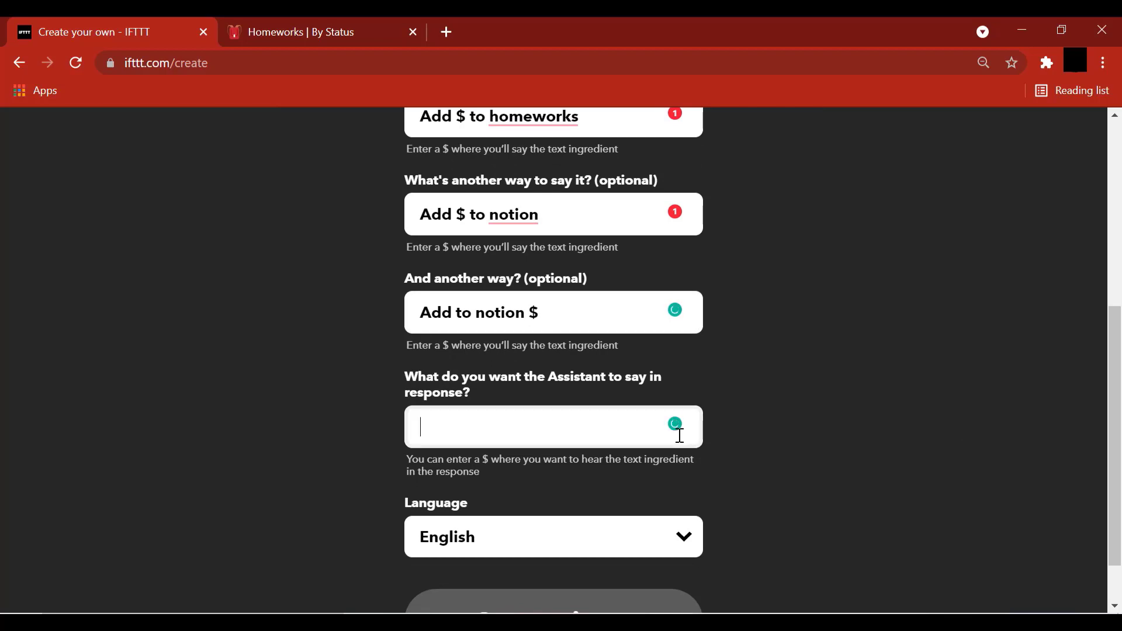
{"action": "type", "text": "Added to Notion"}
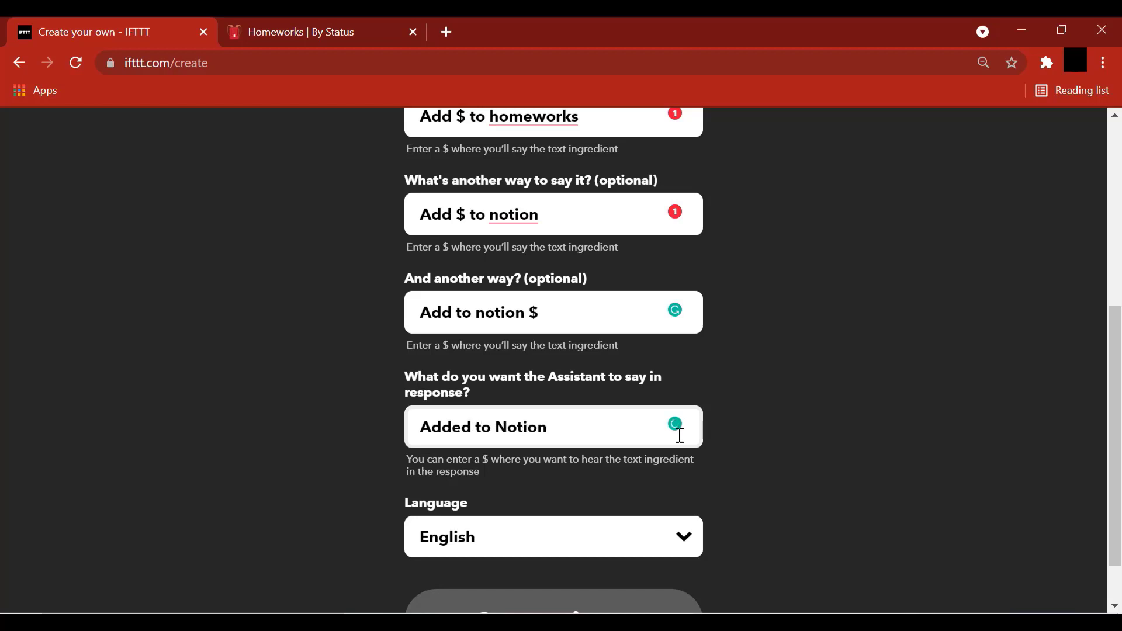
{"action": "scroll", "scroll_direction": "down", "scroll_amount": 3}
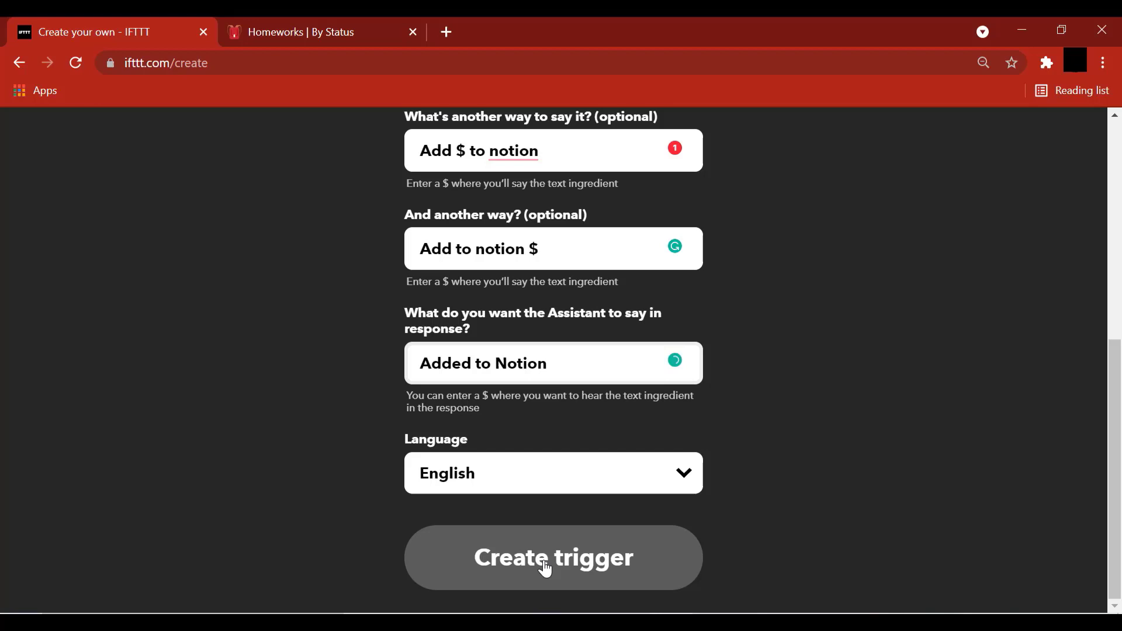
{"action": "left_click", "coordinate": [554, 557]}
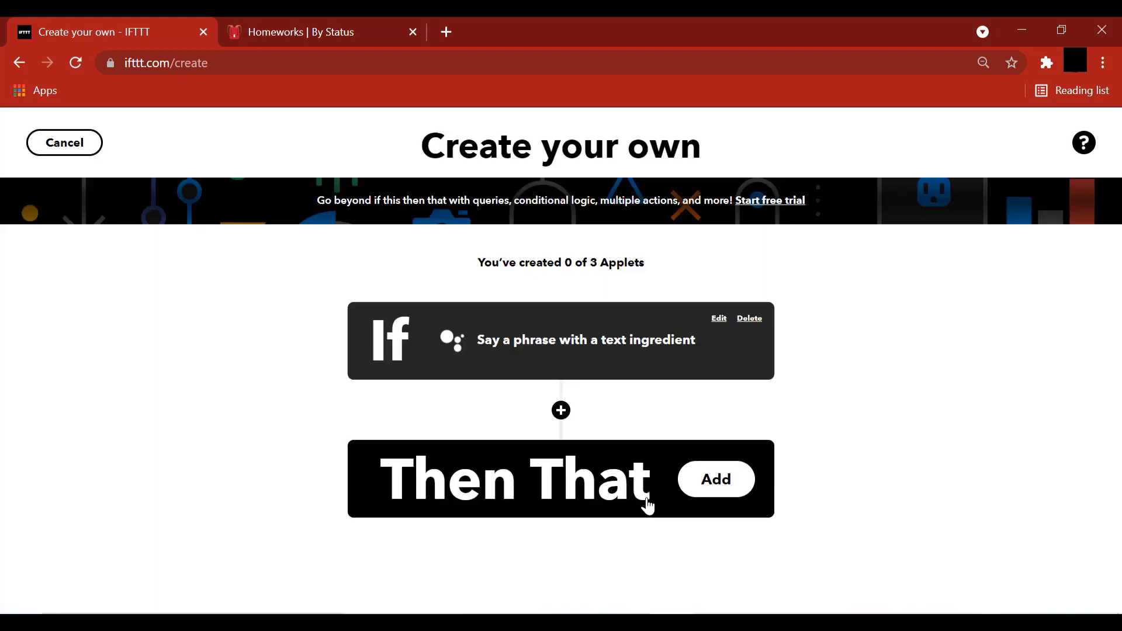
{"action": "mouse_move", "coordinate": [650, 498]}
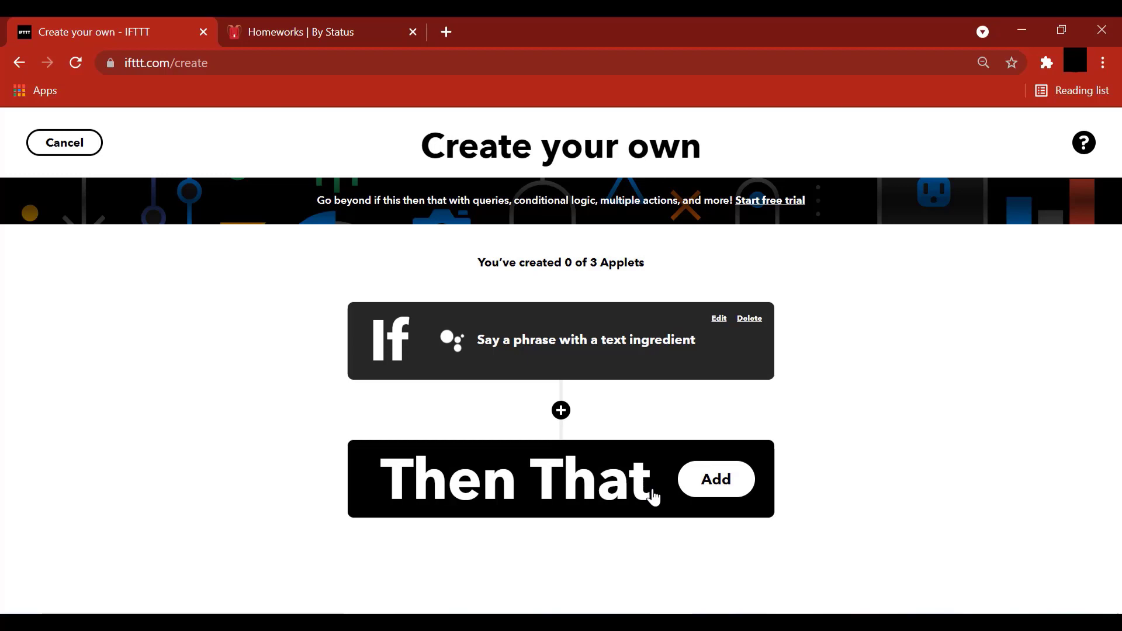
{"action": "mouse_move", "coordinate": [486, 361]}
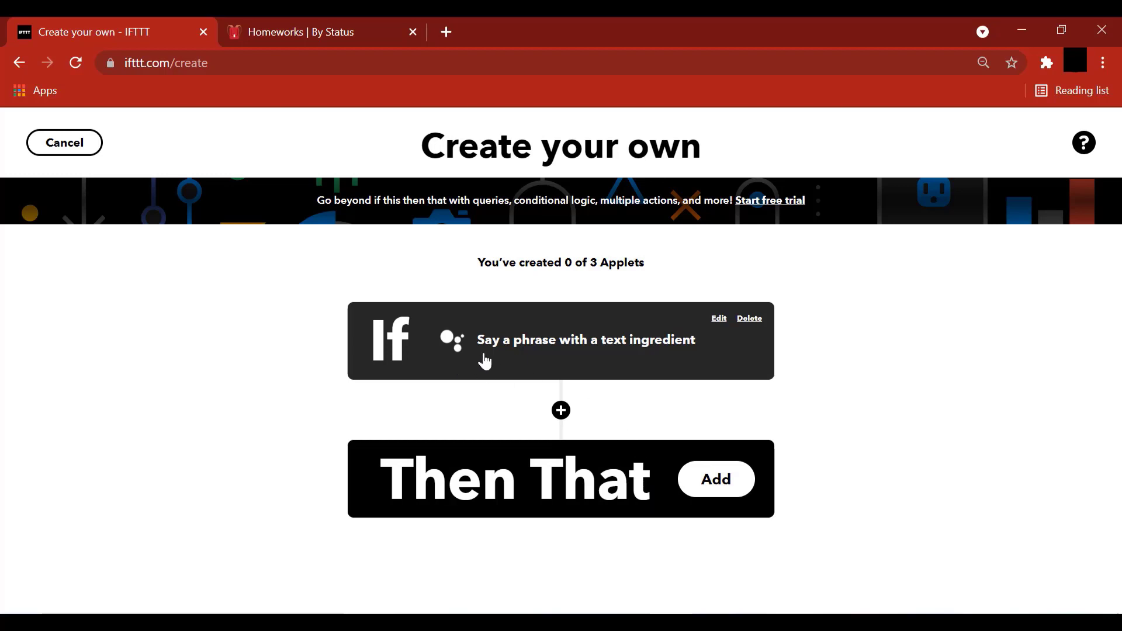
{"action": "mouse_move", "coordinate": [520, 458]}
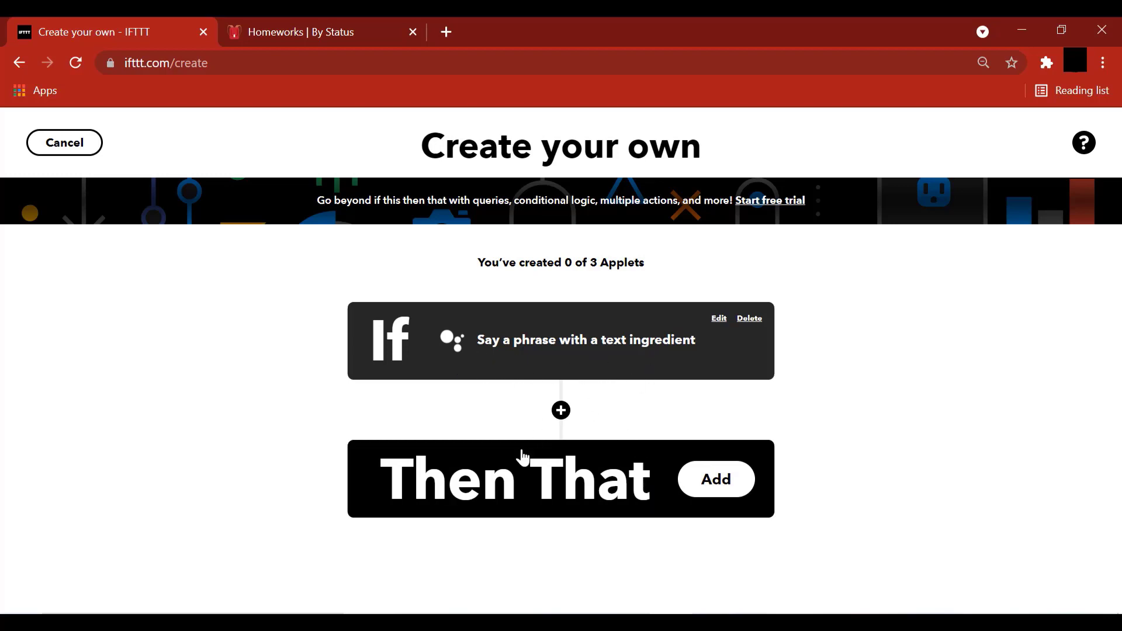
{"action": "mouse_move", "coordinate": [579, 468]}
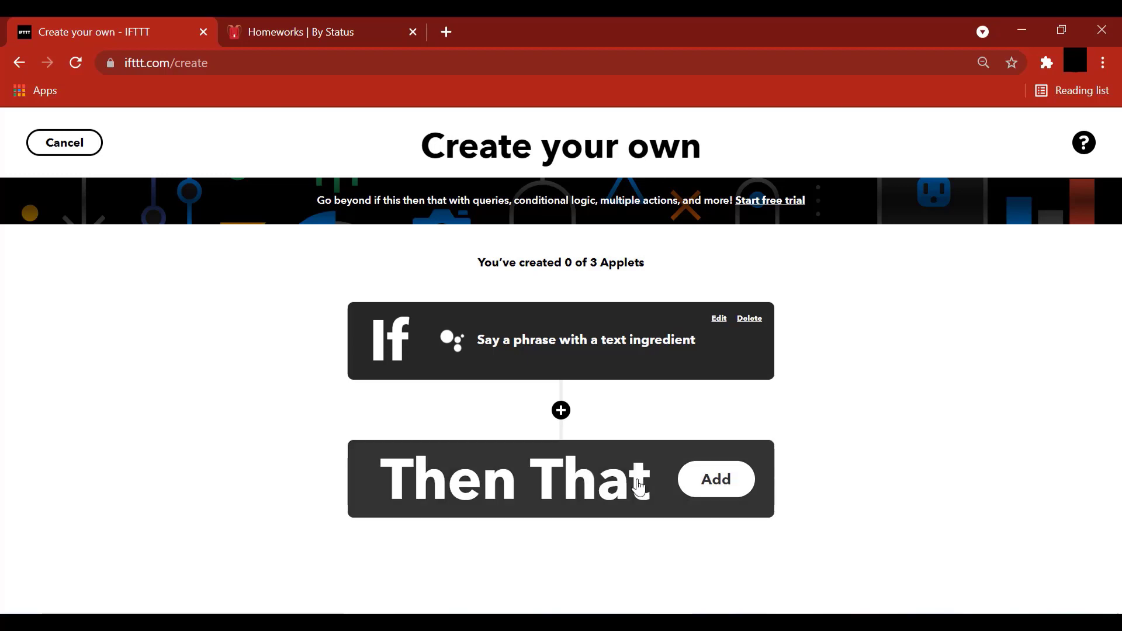
- Choose Notion (Beta) as the Then That service with its 'Add item to a To-Do list' action
{"action": "left_click", "coordinate": [713, 480]}
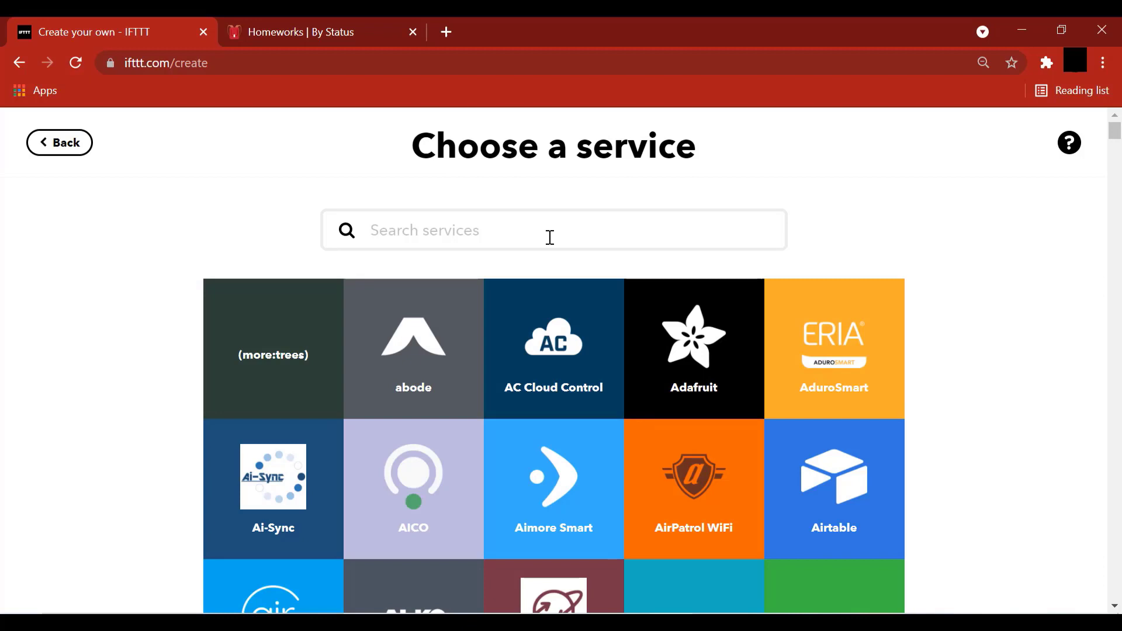
{"action": "type", "text": "notio"}
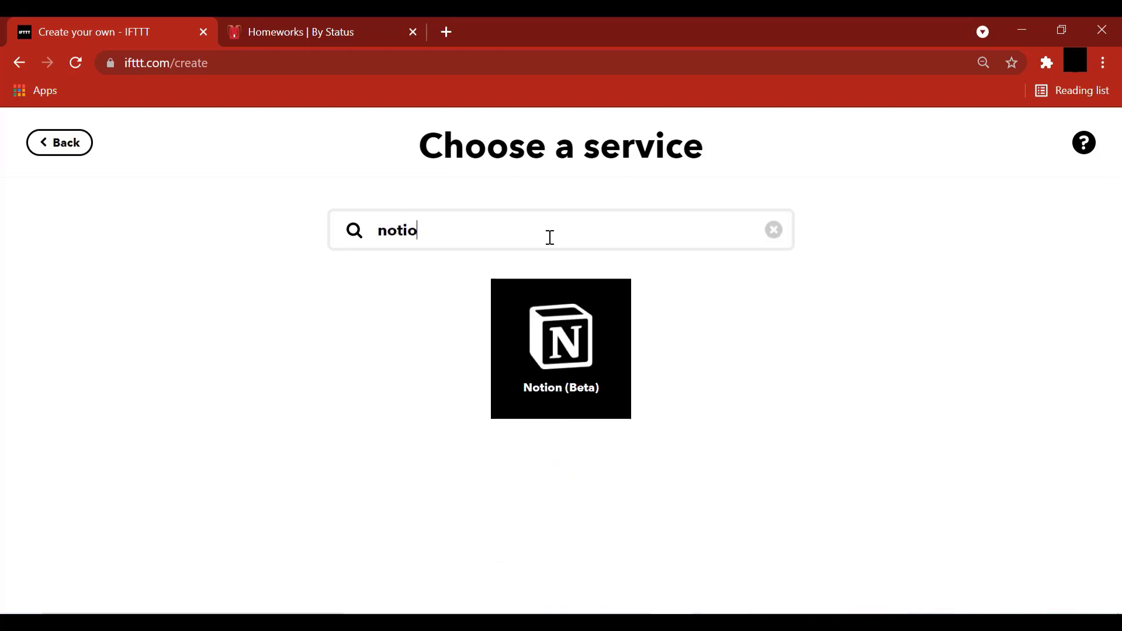
{"action": "left_click", "coordinate": [560, 340]}
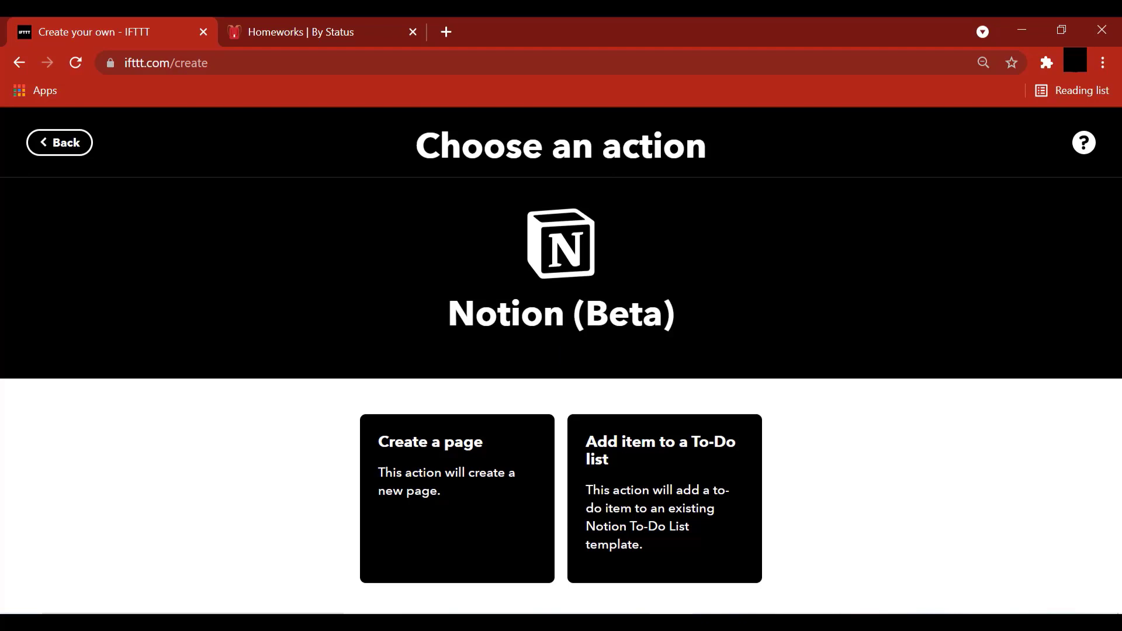
{"action": "mouse_move", "coordinate": [662, 493]}
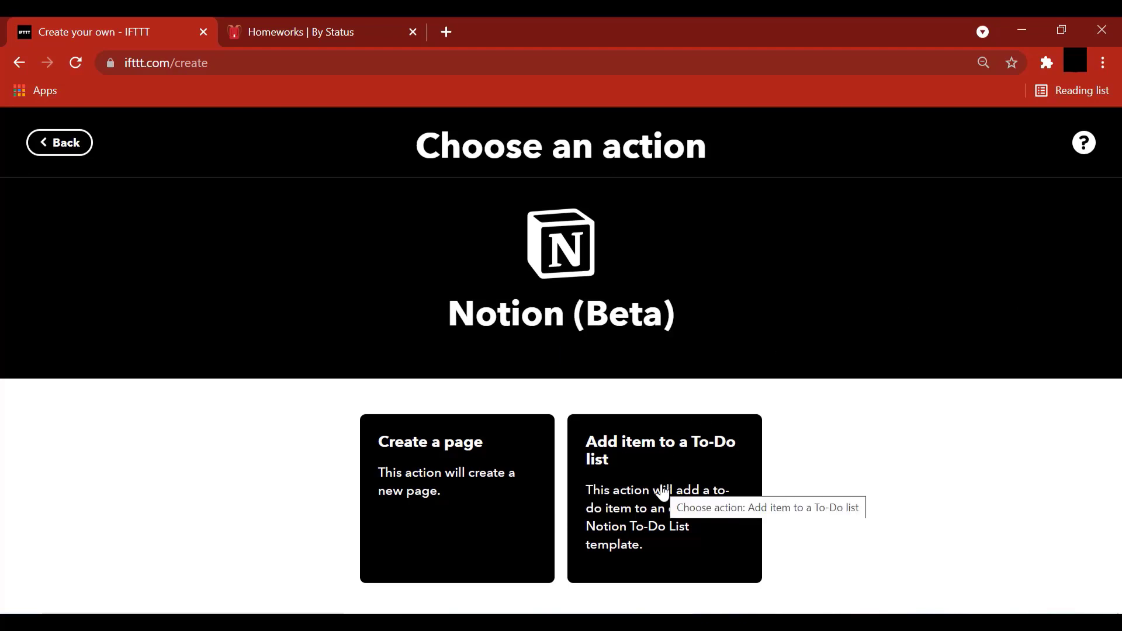
{"action": "left_click", "coordinate": [663, 499]}
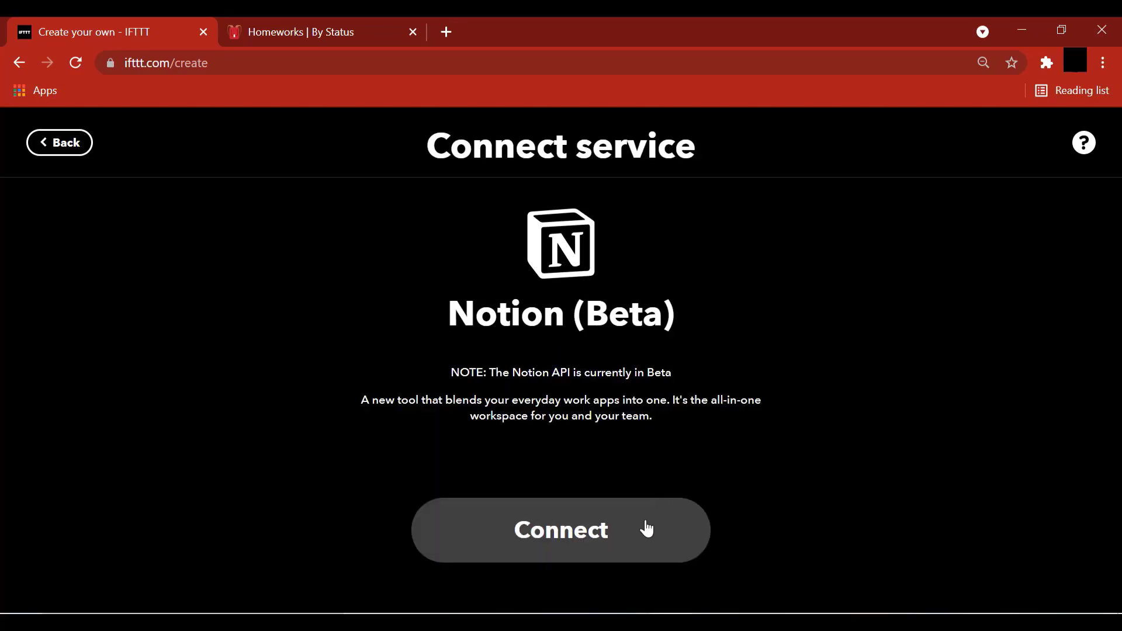
- Connect Notion and grant IFTTT access to the Homeworks page
{"action": "left_click", "coordinate": [560, 529]}
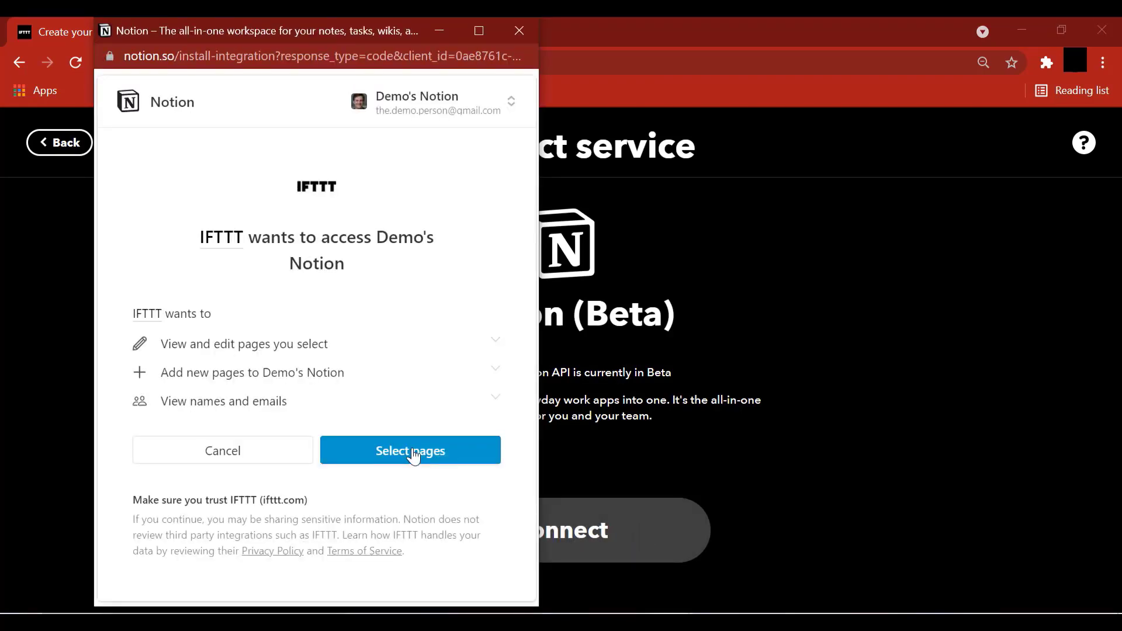
{"action": "left_click", "coordinate": [410, 450]}
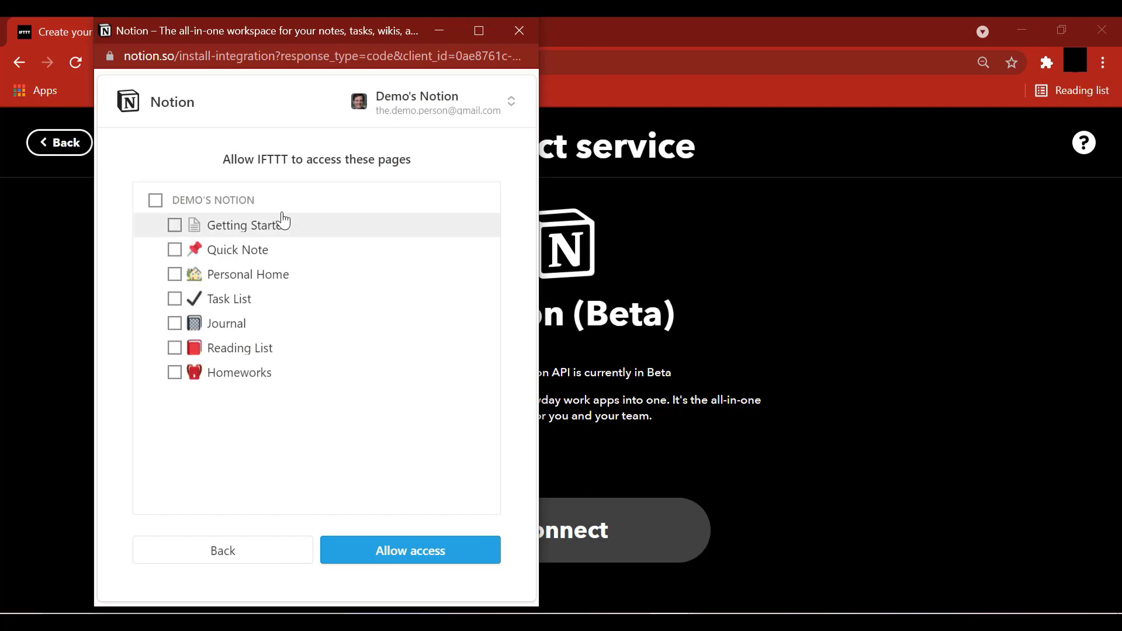
{"action": "mouse_move", "coordinate": [249, 377]}
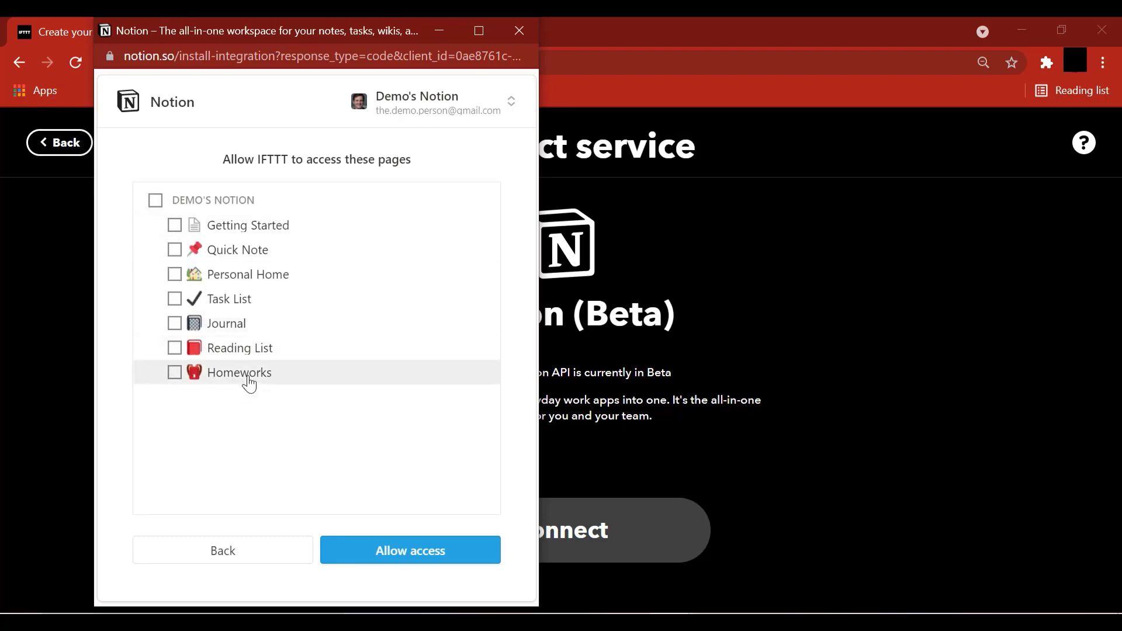
{"action": "left_click", "coordinate": [174, 371]}
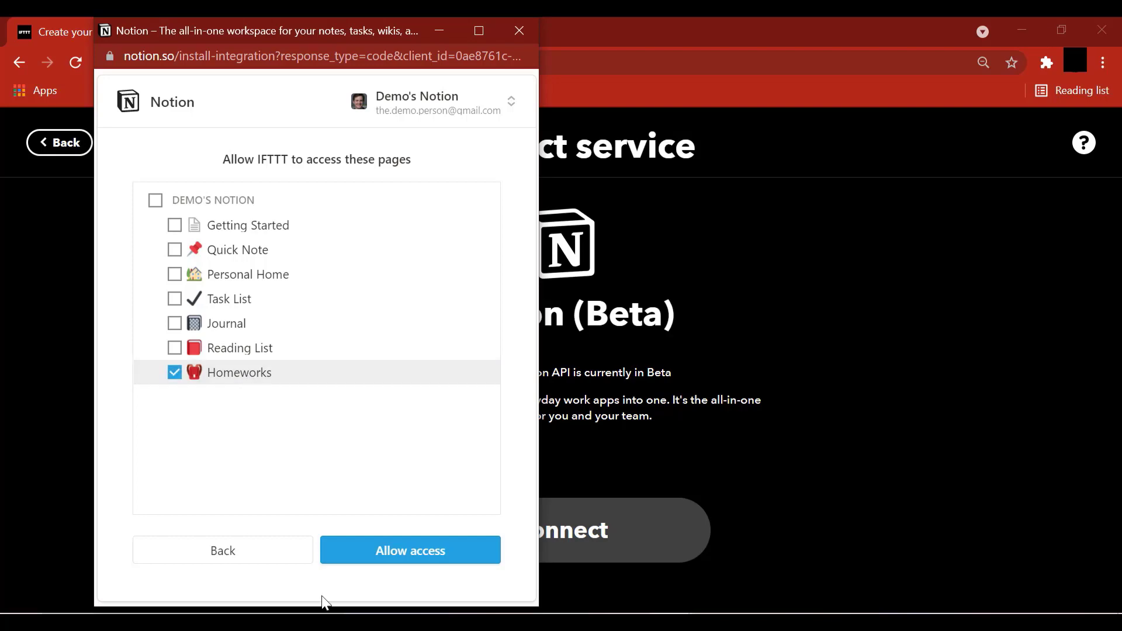
{"action": "mouse_move", "coordinate": [410, 551]}
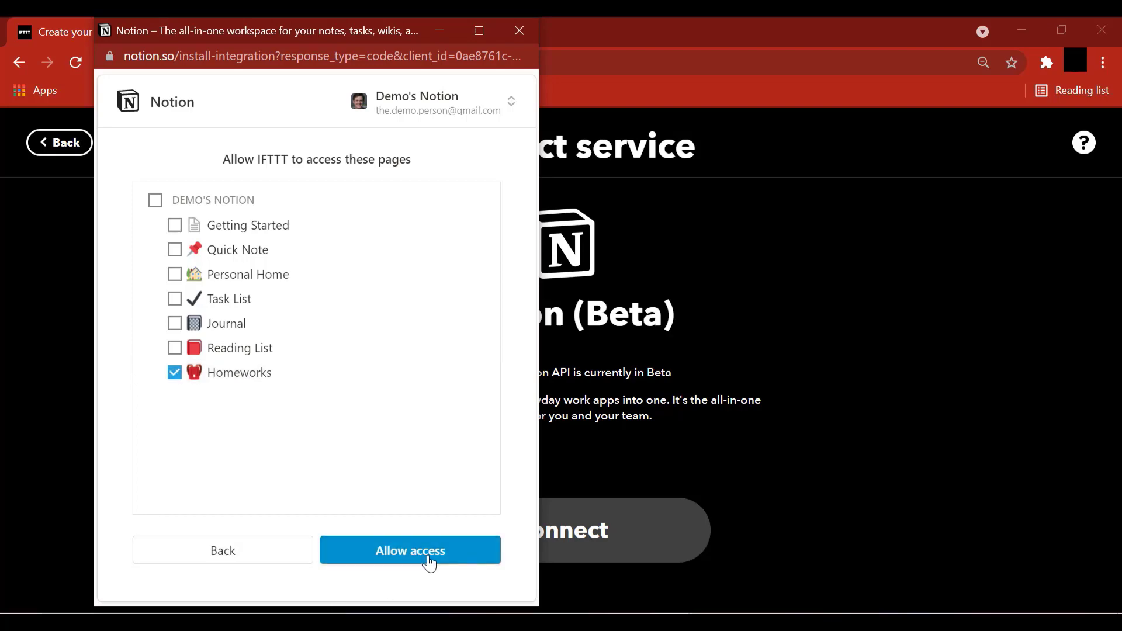
{"action": "left_click", "coordinate": [410, 550]}
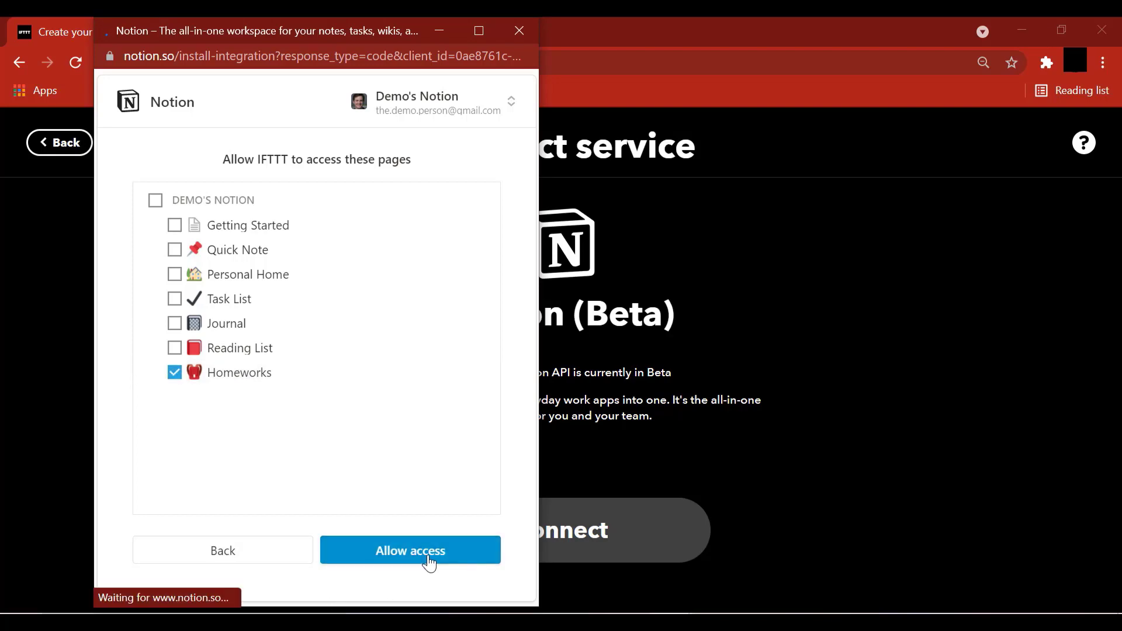
{"action": "left_click", "coordinate": [410, 550]}
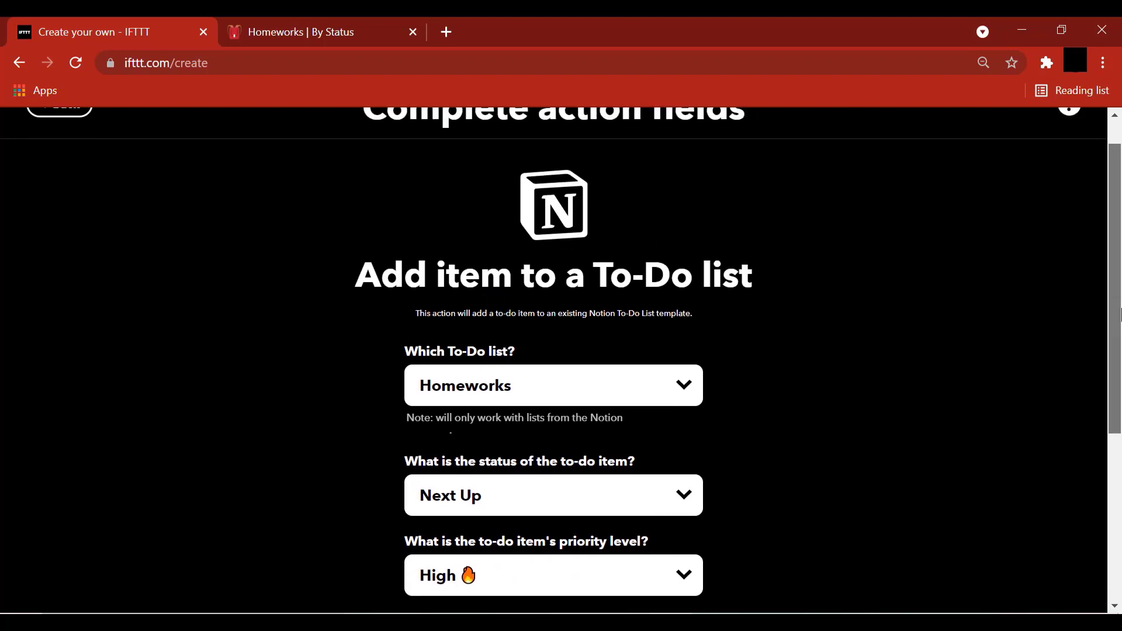
- Replace the item title with the TextField ingredient, keeping Homeworks, Next Up and High priority
{"action": "scroll", "scroll_direction": "down", "scroll_amount": 3}
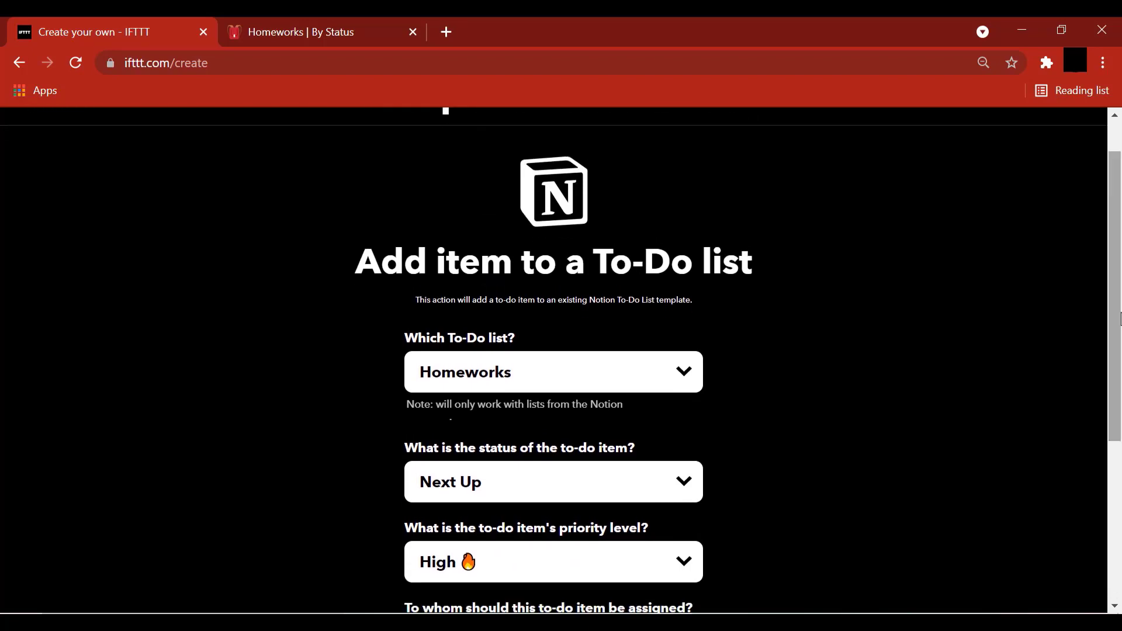
{"action": "mouse_move", "coordinate": [773, 403]}
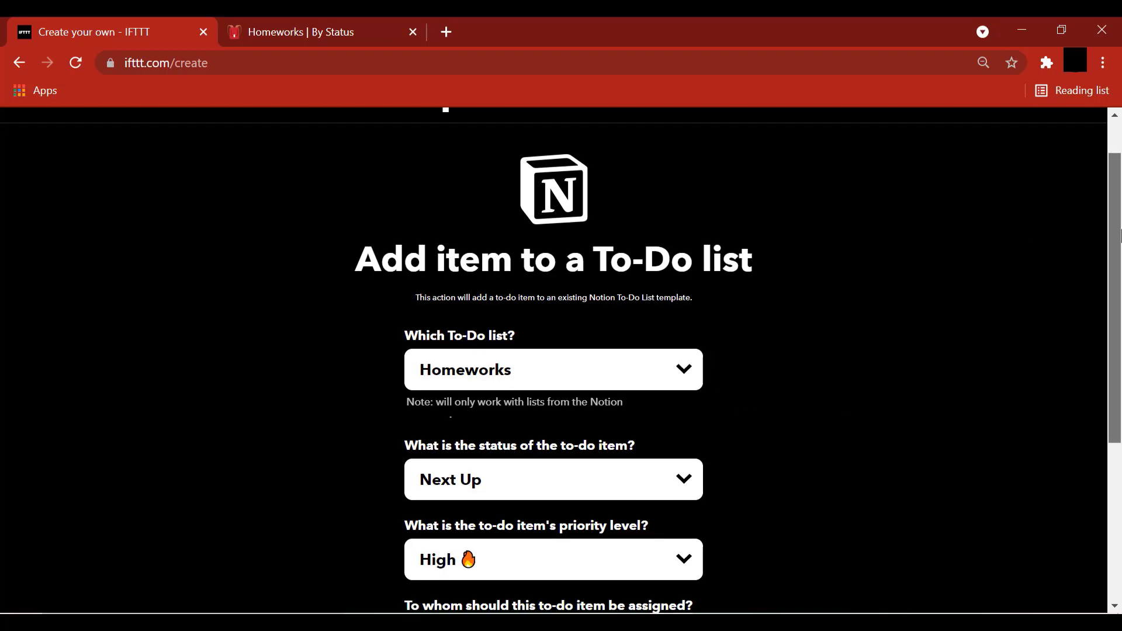
{"action": "scroll", "scroll_direction": "down", "scroll_amount": 3}
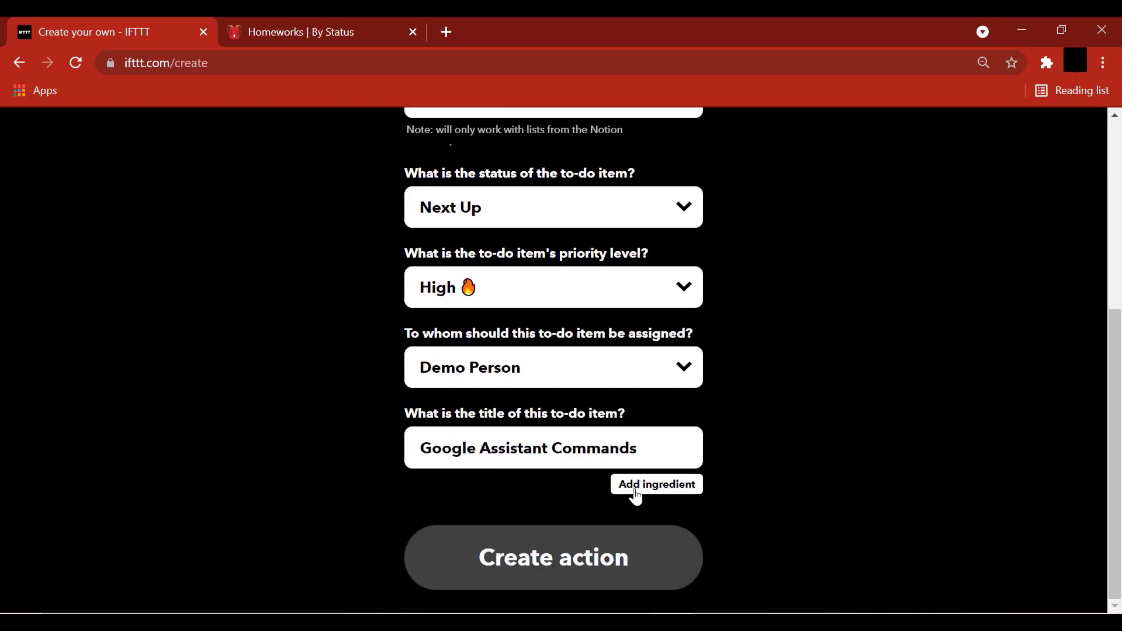
{"action": "left_click", "coordinate": [655, 484]}
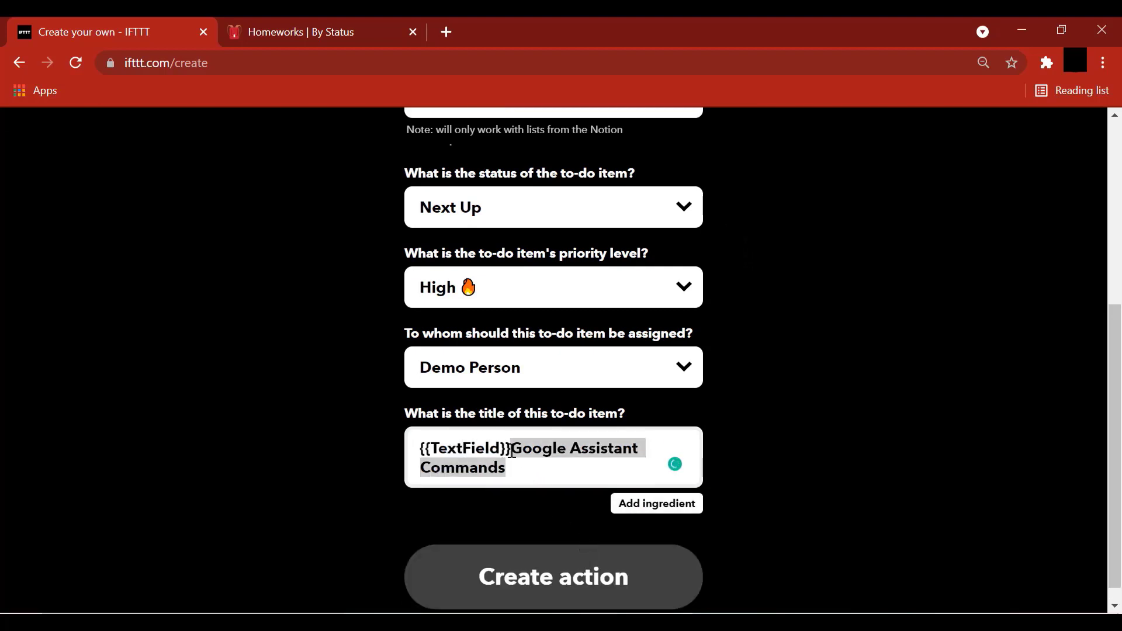
{"action": "key", "text": "Delete"}
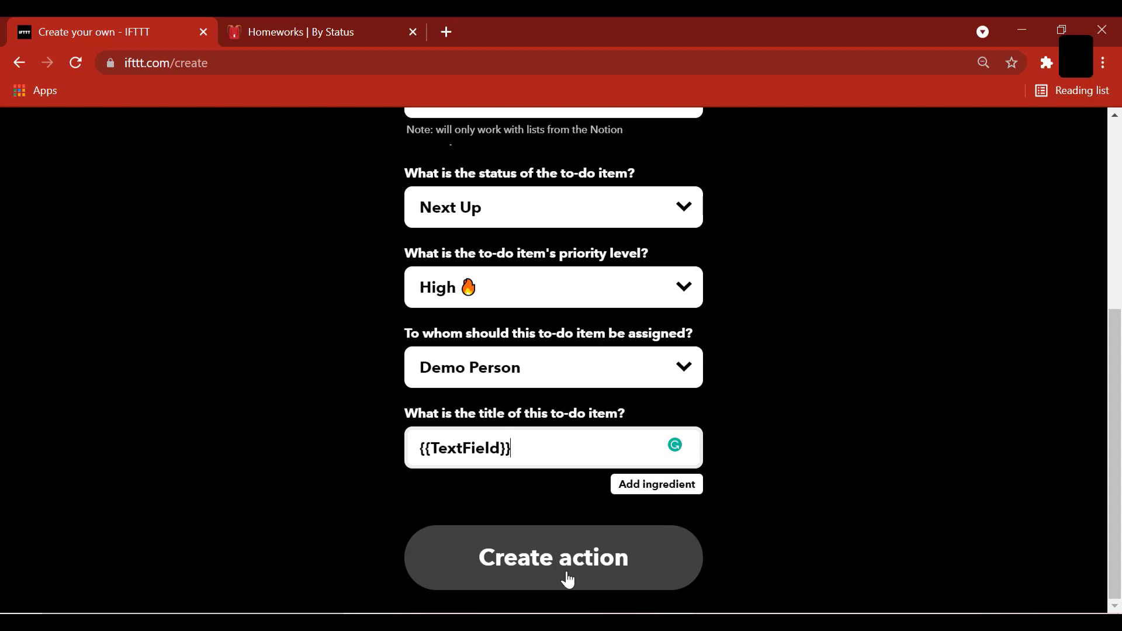
- Create the action, finish and connect the applet, then view the Homeworks board in Notion
{"action": "left_click", "coordinate": [553, 557]}
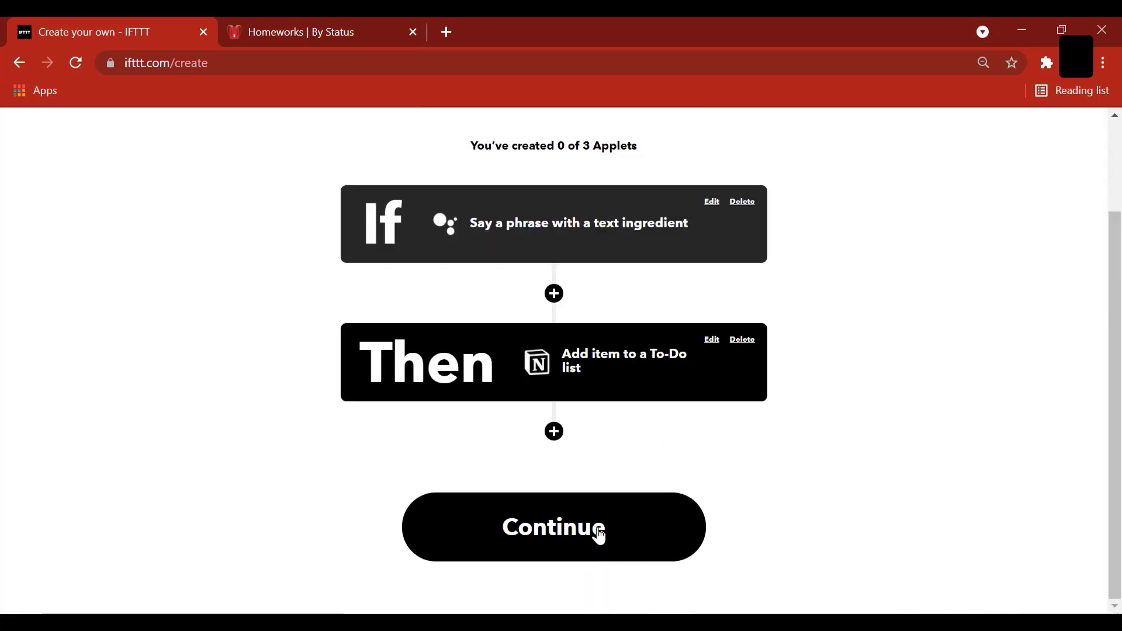
{"action": "left_click", "coordinate": [553, 527]}
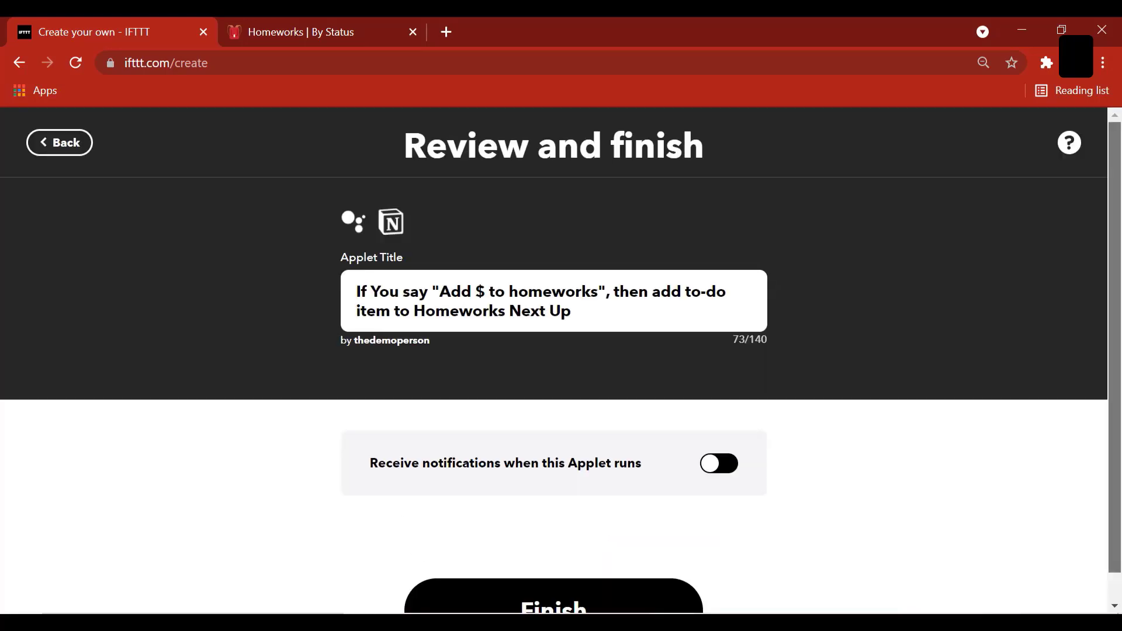
{"action": "left_click", "coordinate": [553, 597]}
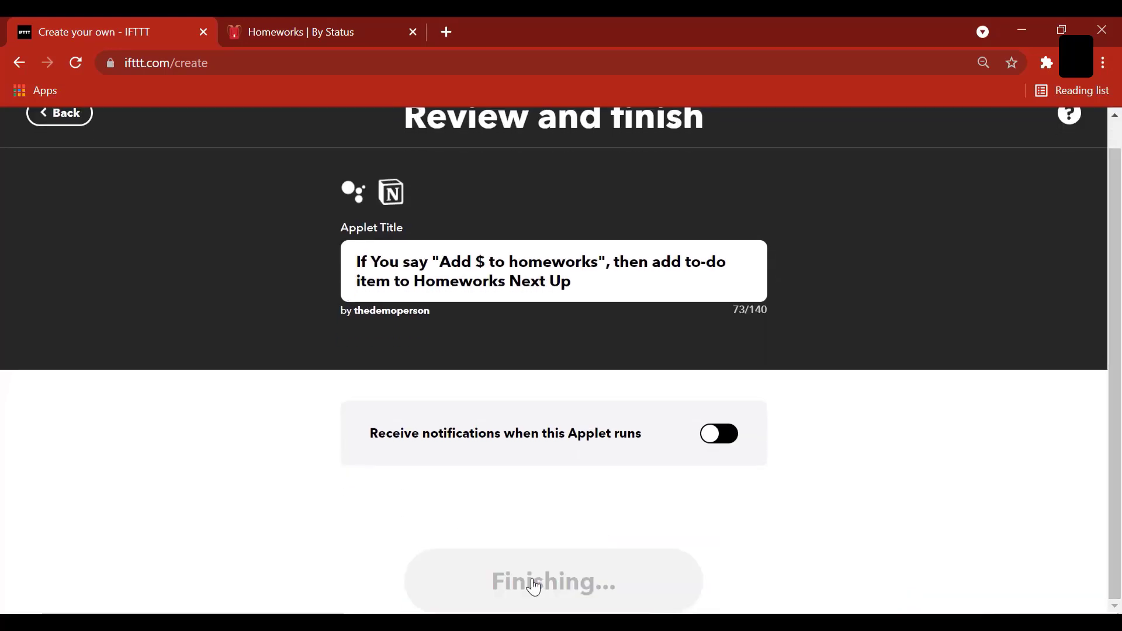
{"action": "left_click", "coordinate": [553, 580]}
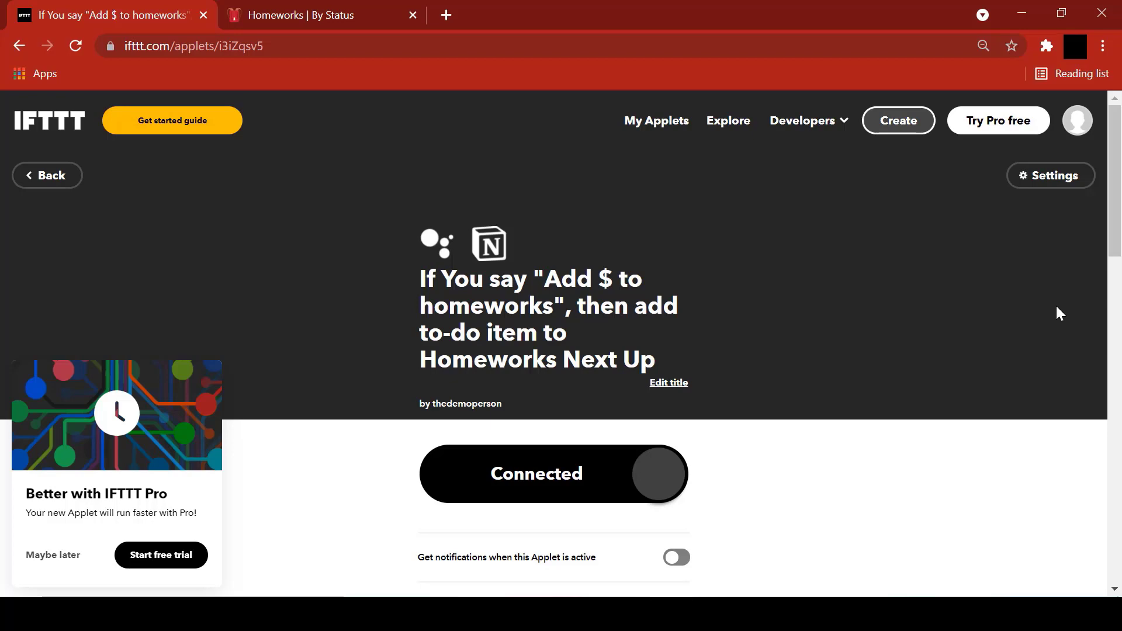
{"action": "left_click", "coordinate": [323, 15]}
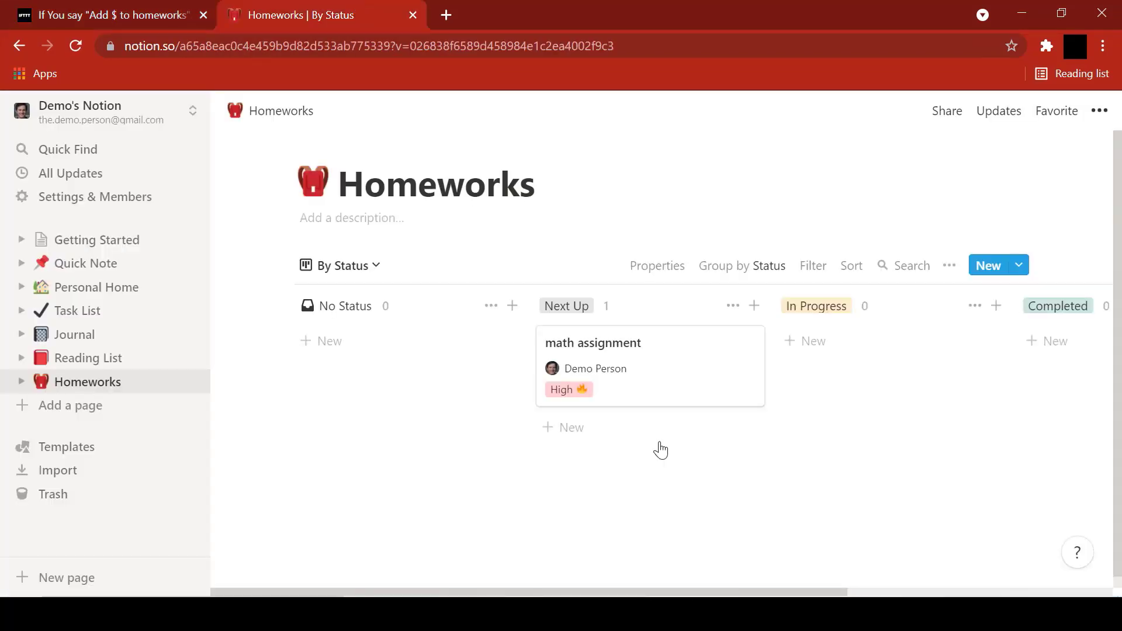